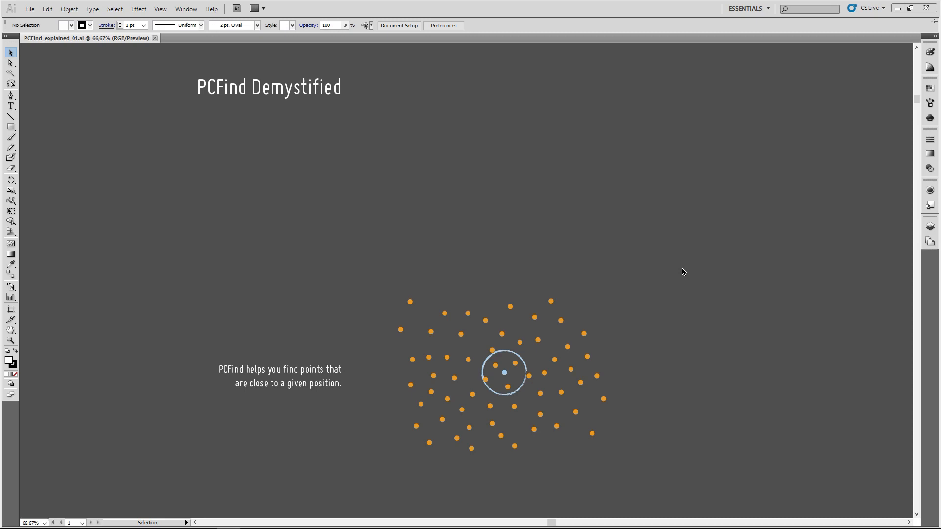
pyautogui.moveTo(506, 389)
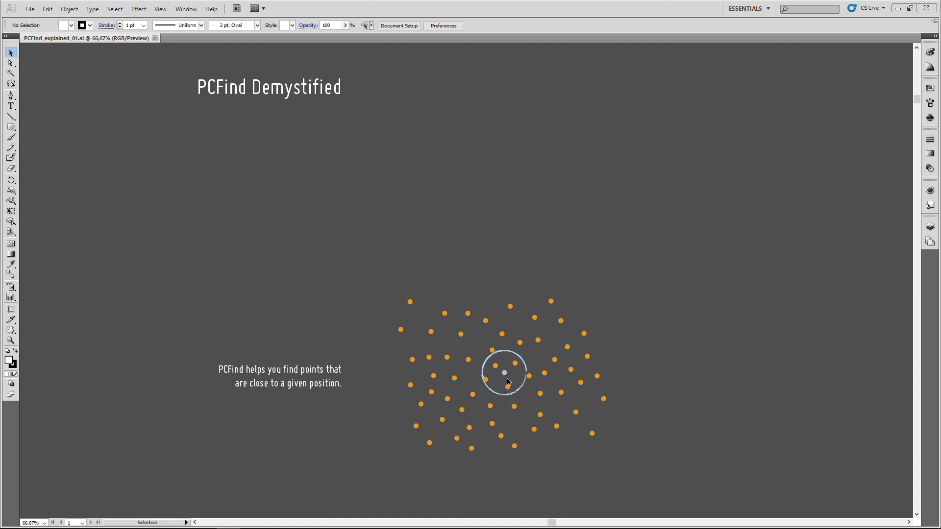
pyautogui.moveTo(507, 380)
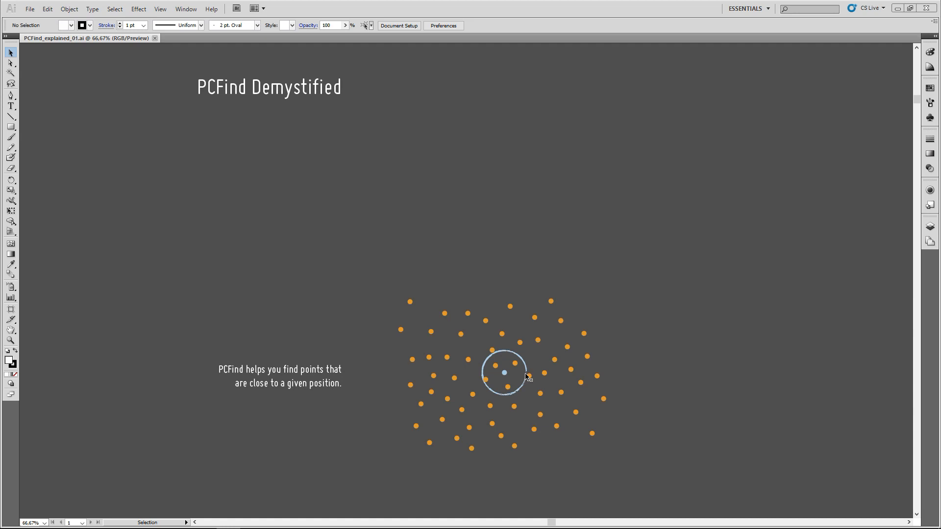
pyautogui.moveTo(515, 366)
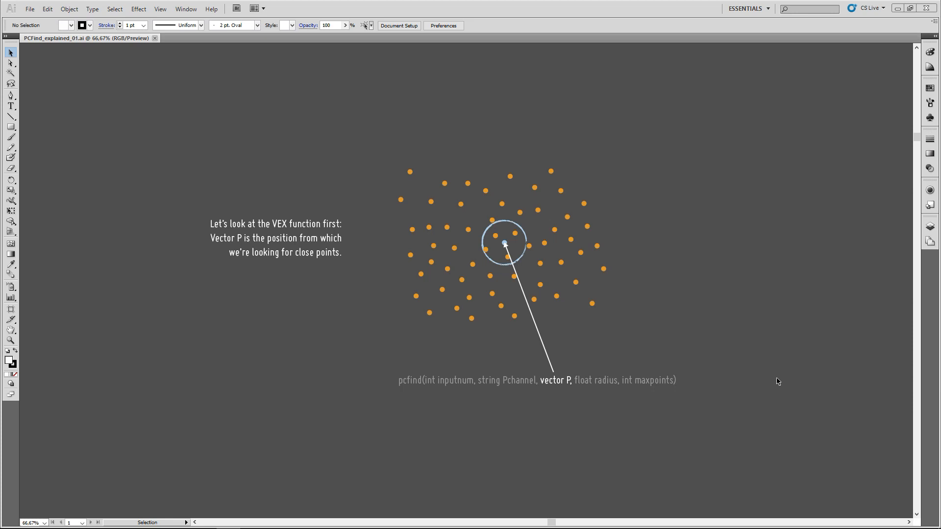
pyautogui.moveTo(385, 375)
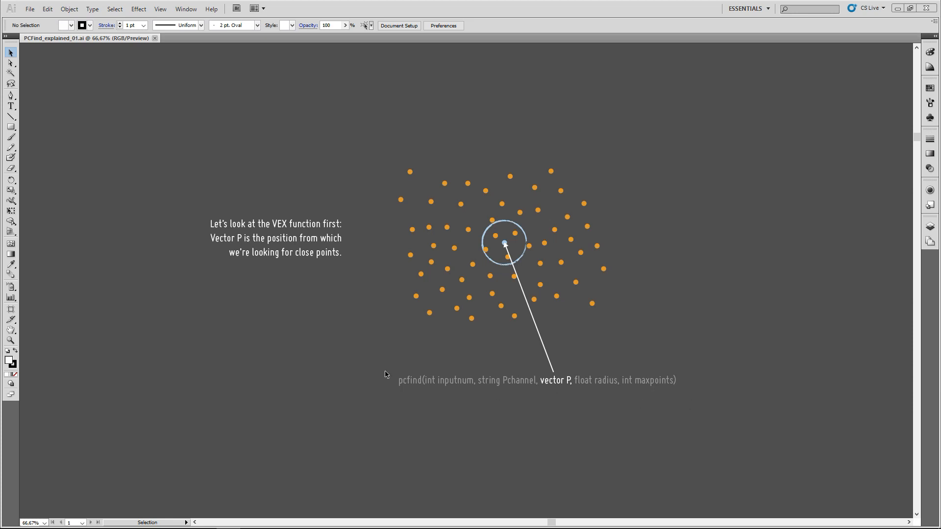
pyautogui.moveTo(469, 375)
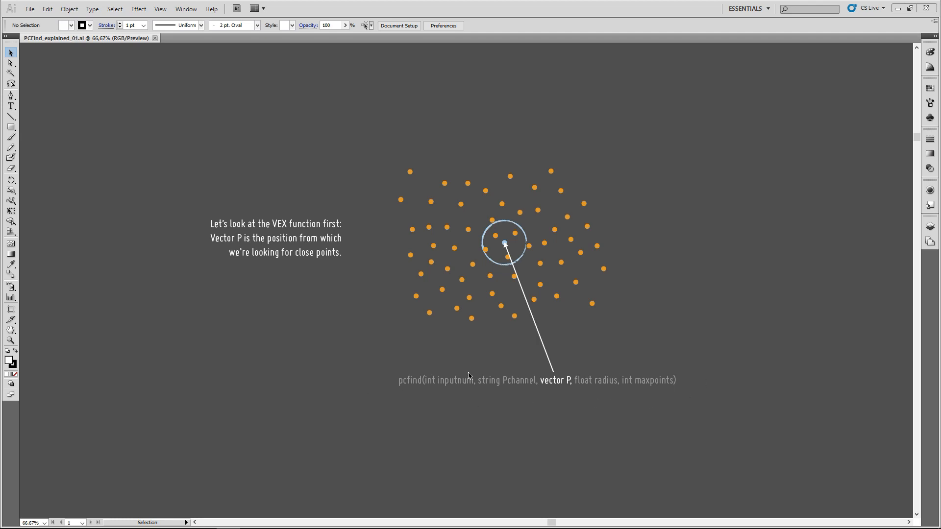
pyautogui.moveTo(413, 386)
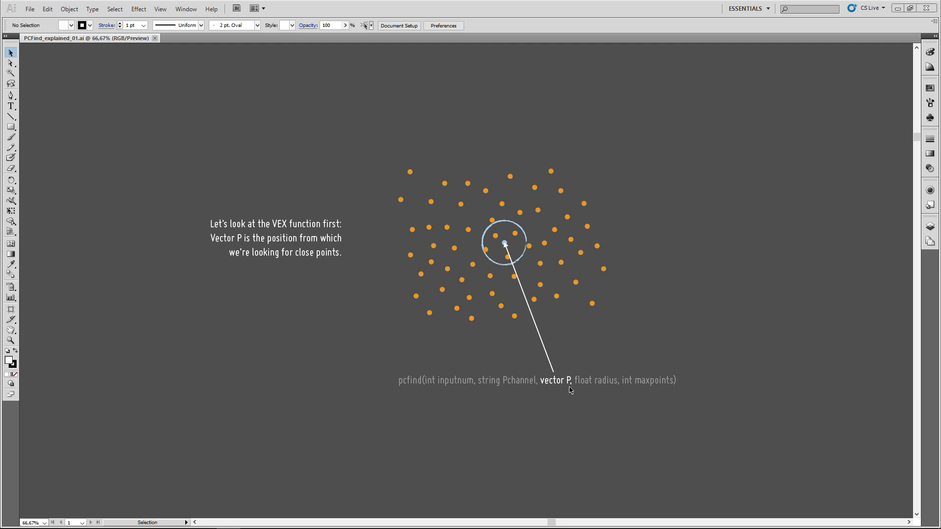
pyautogui.moveTo(688, 330)
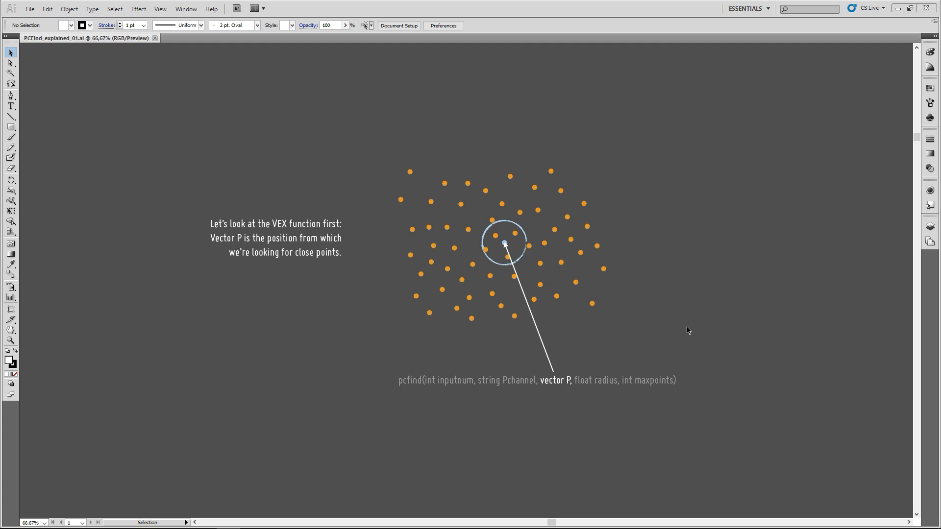
pyautogui.moveTo(509, 246)
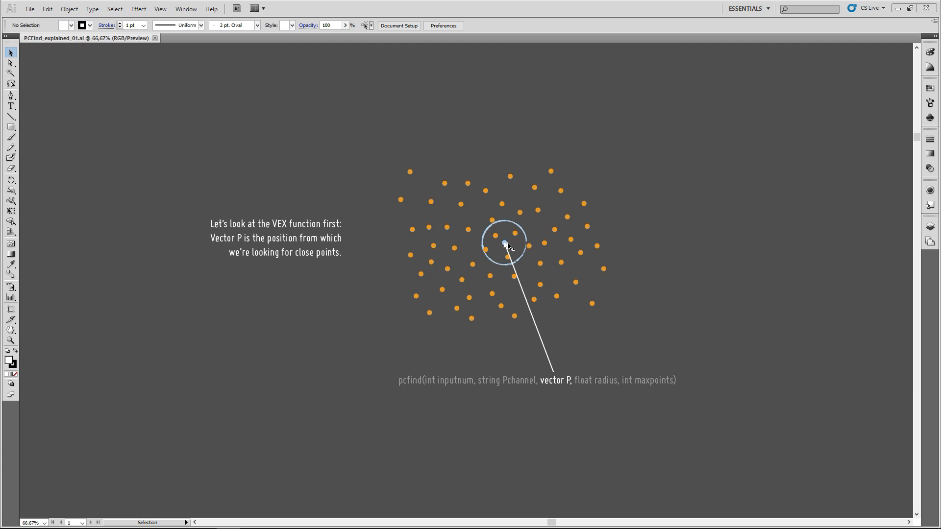
pyautogui.moveTo(675, 351)
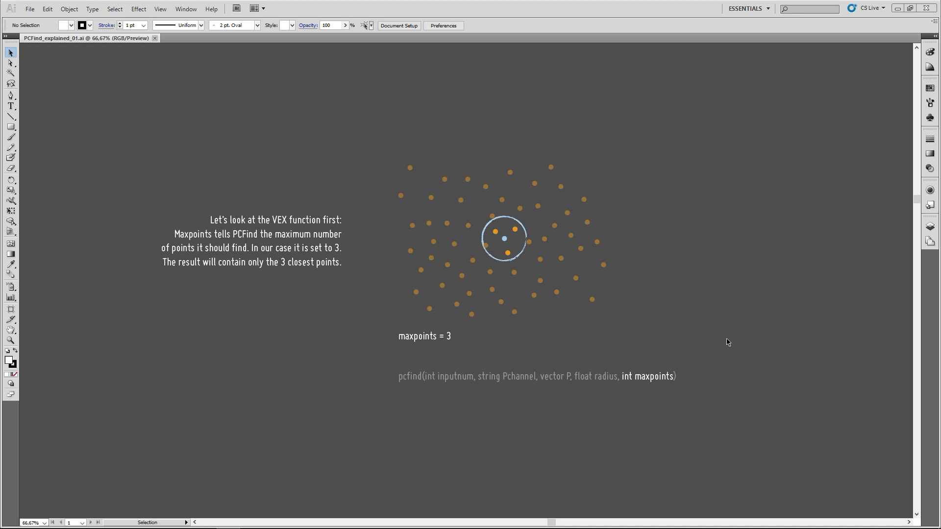
pyautogui.moveTo(714, 342)
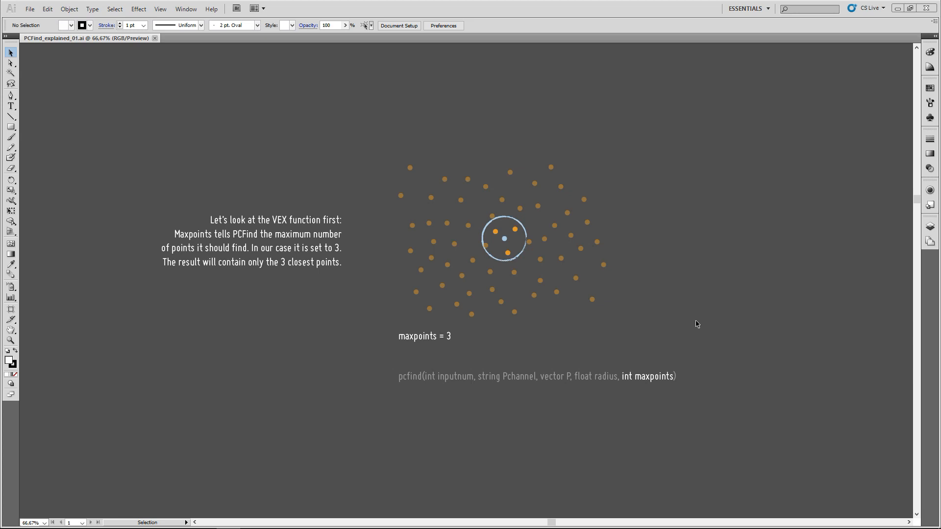
pyautogui.moveTo(492, 263)
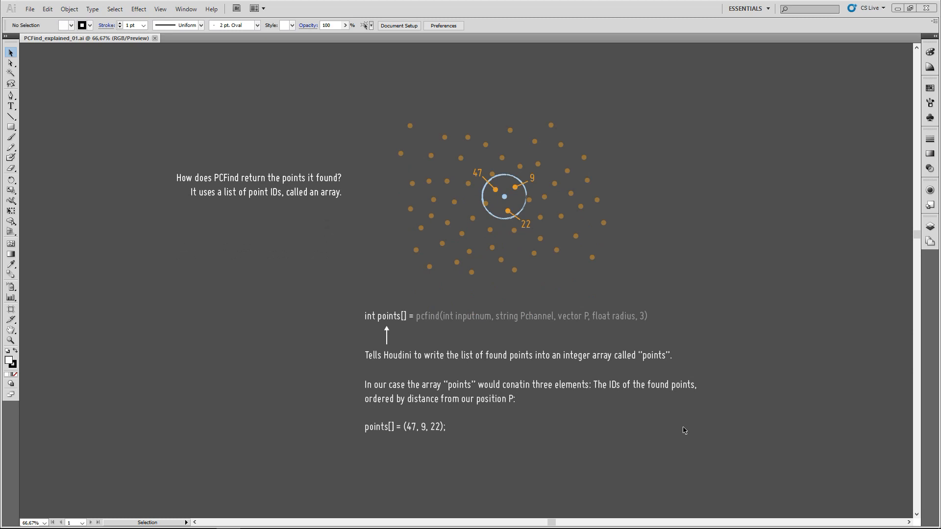
pyautogui.moveTo(603, 221)
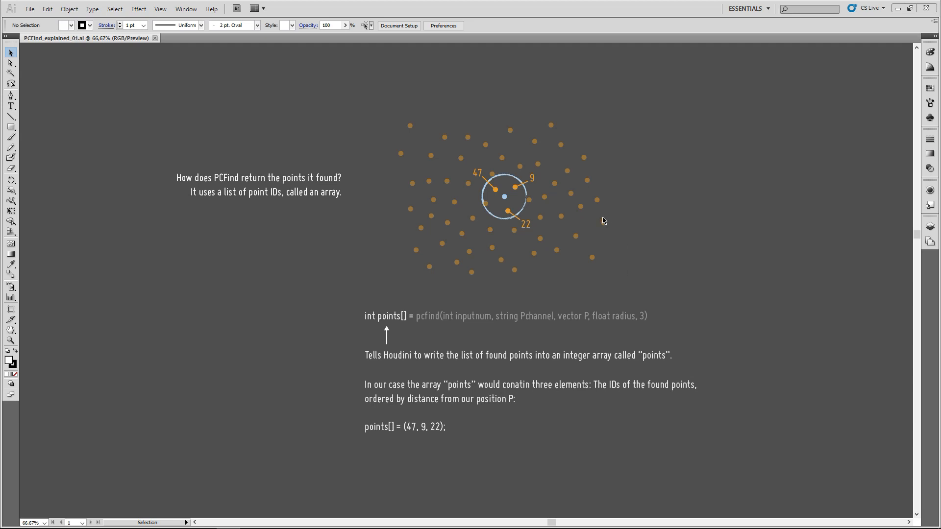
pyautogui.moveTo(597, 237)
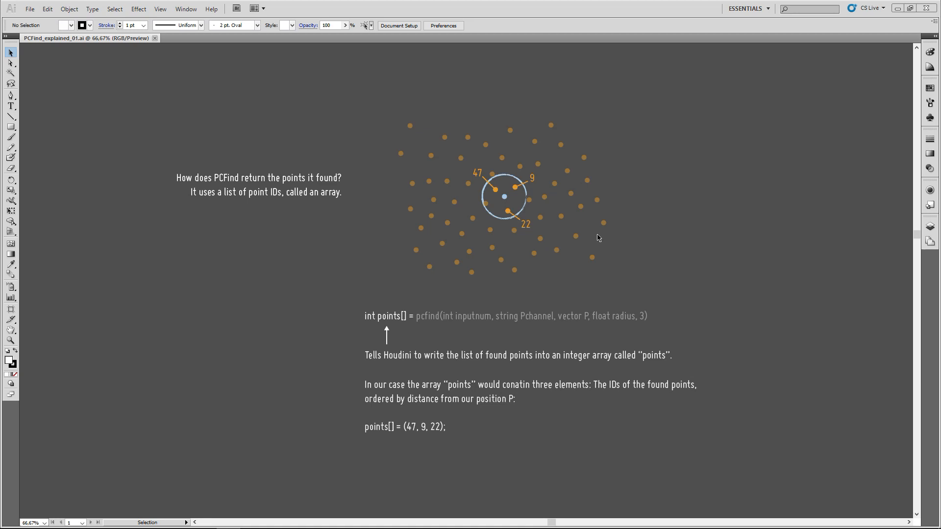
pyautogui.moveTo(372, 327)
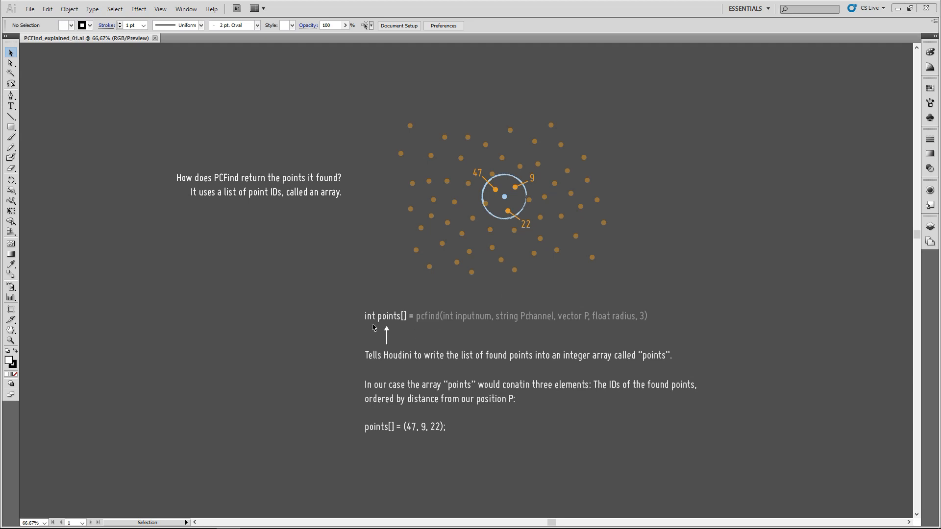
pyautogui.moveTo(374, 327)
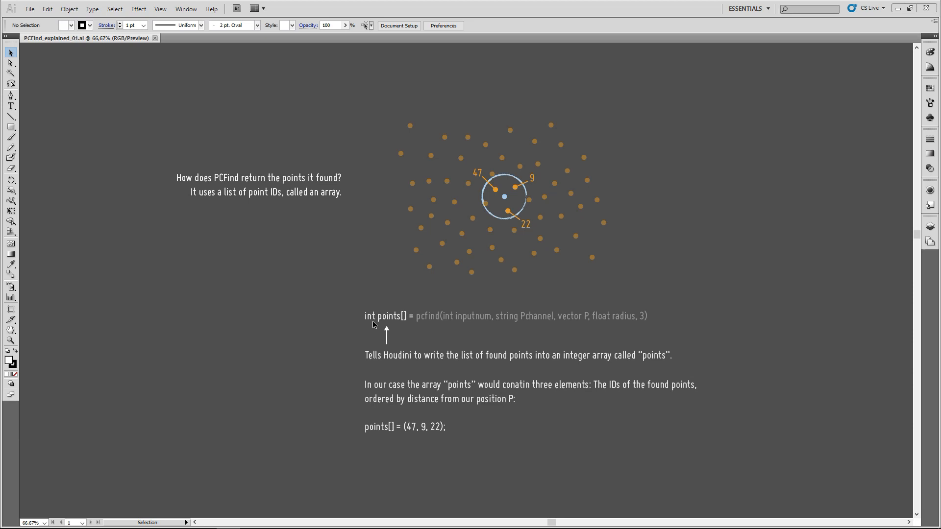
pyautogui.moveTo(405, 325)
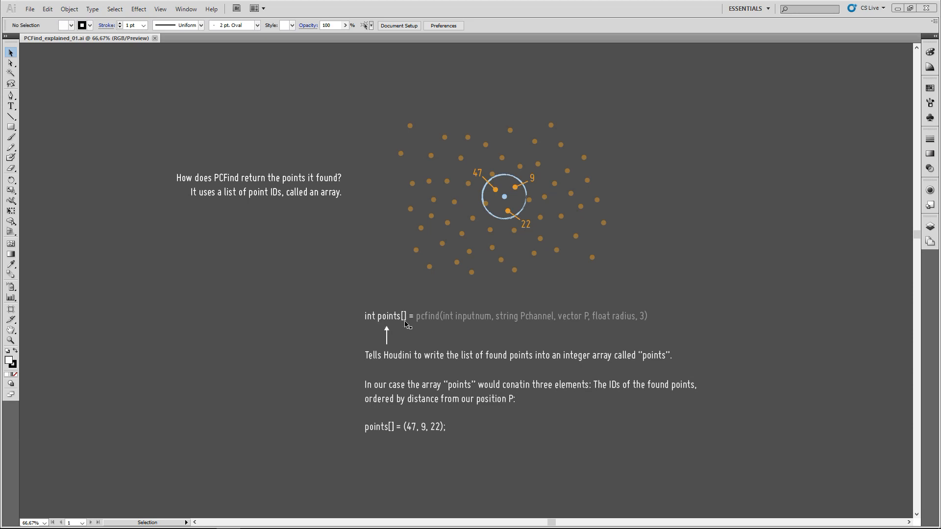
pyautogui.moveTo(387, 324)
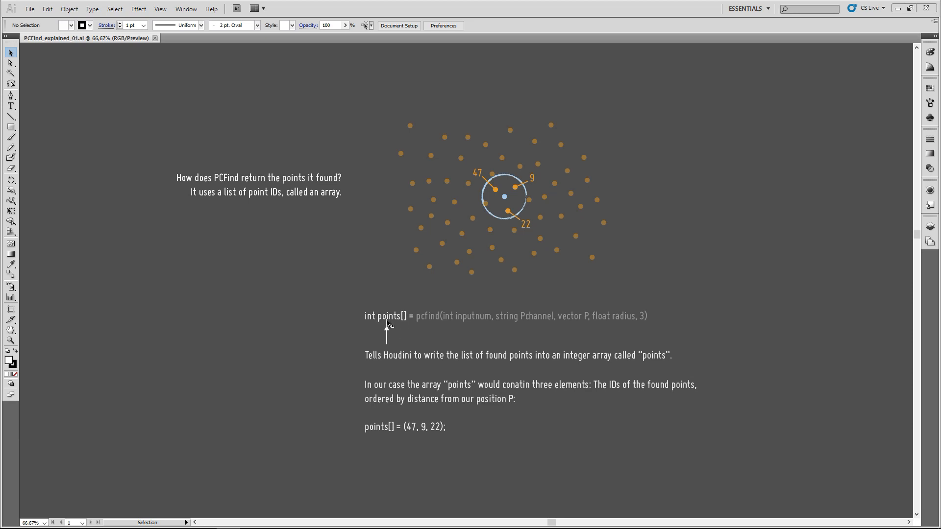
pyautogui.moveTo(403, 324)
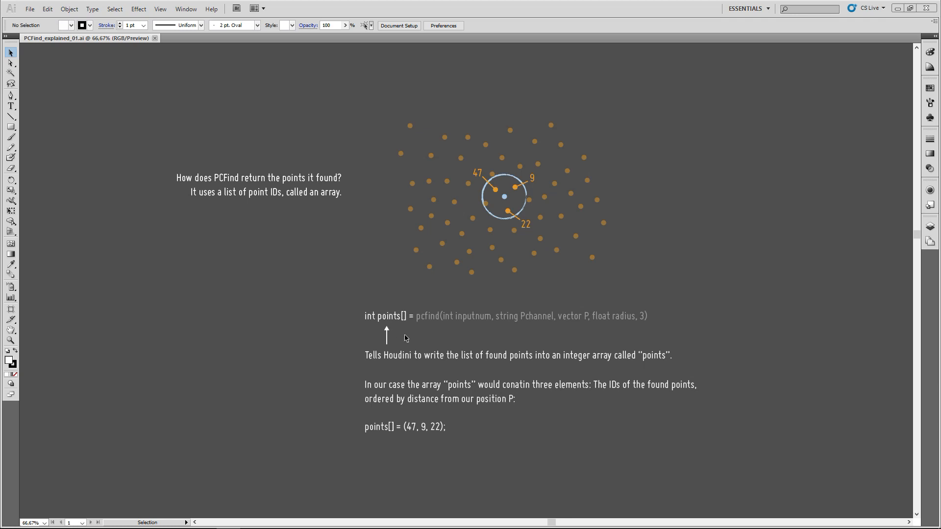
pyautogui.moveTo(421, 322)
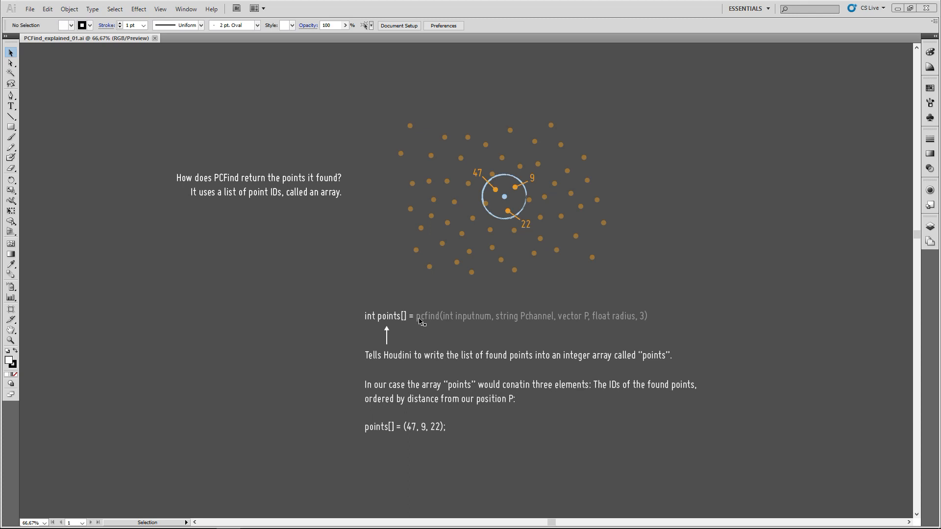
pyautogui.moveTo(420, 326)
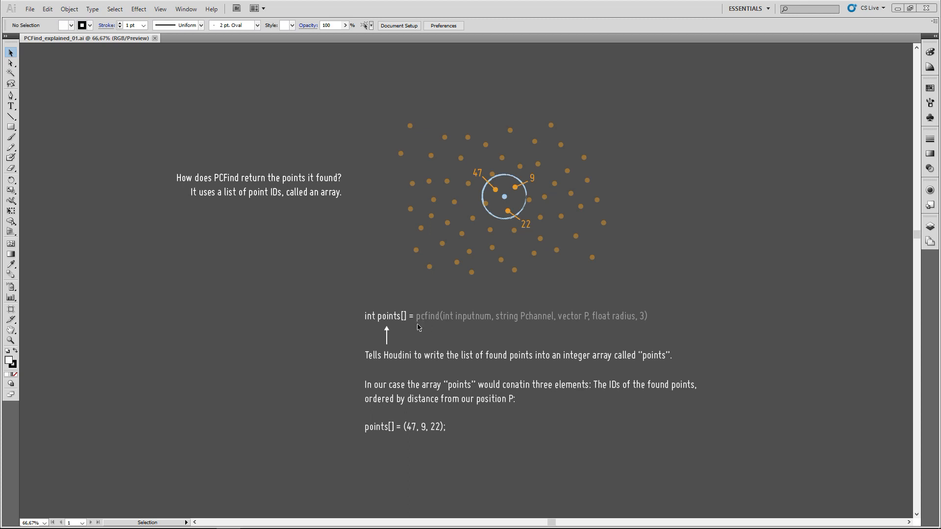
pyautogui.moveTo(424, 340)
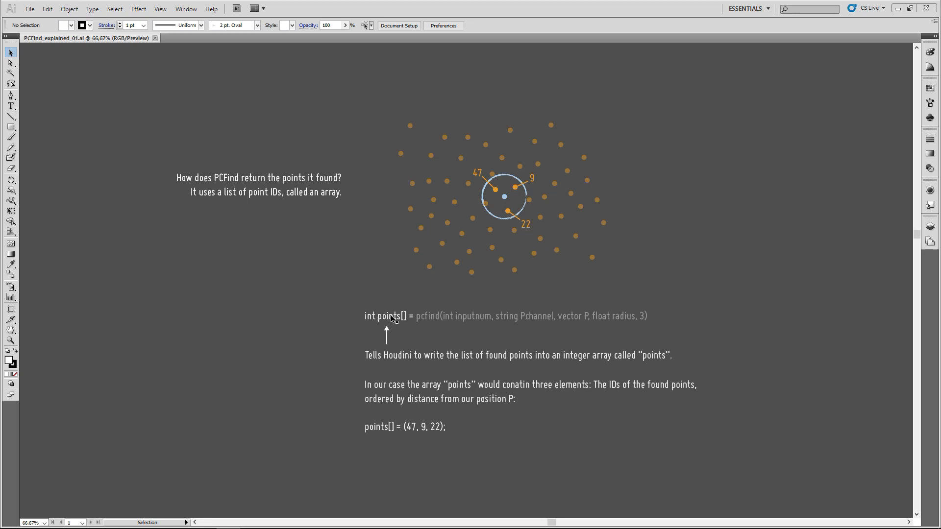
pyautogui.moveTo(597, 408)
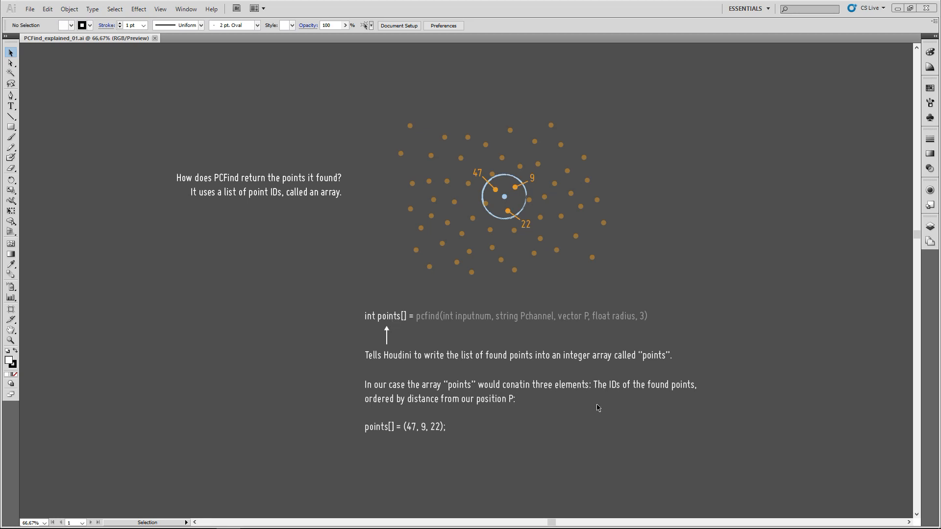
pyautogui.moveTo(558, 259)
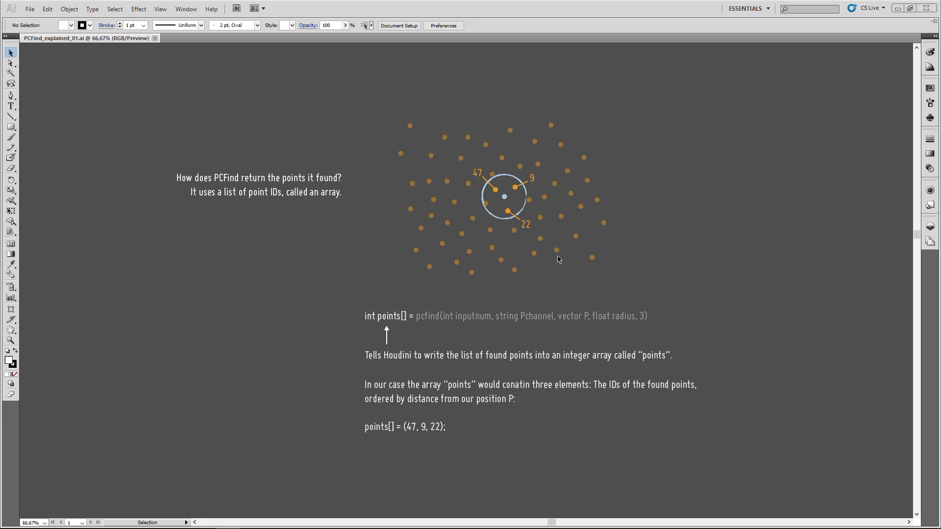
pyautogui.moveTo(523, 203)
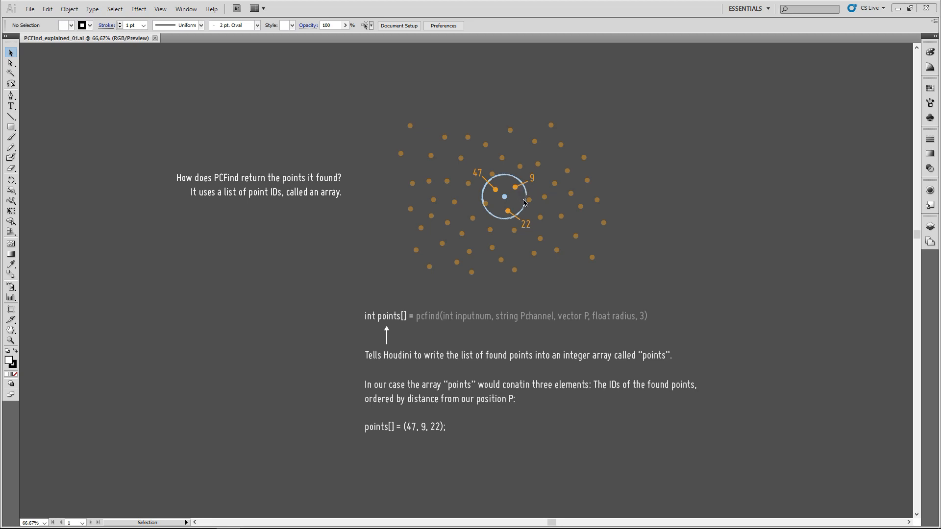
pyautogui.moveTo(534, 182)
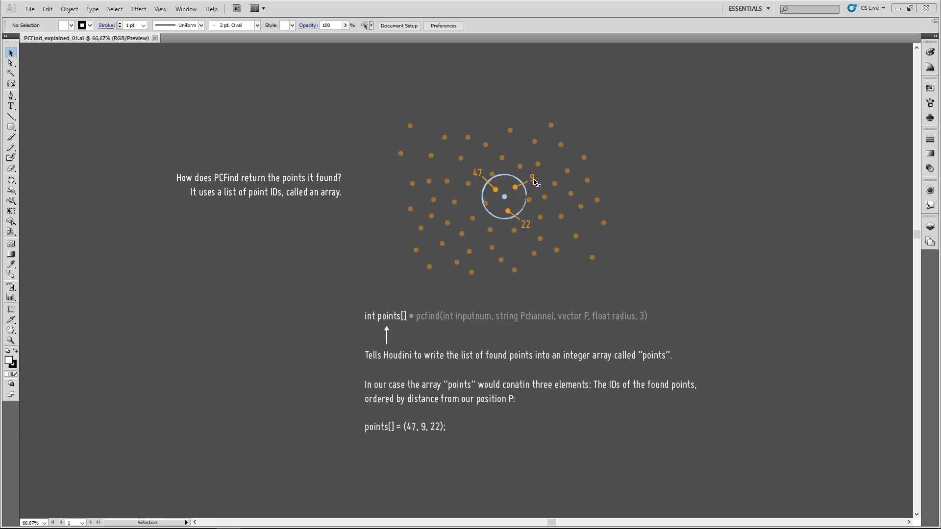
pyautogui.moveTo(565, 378)
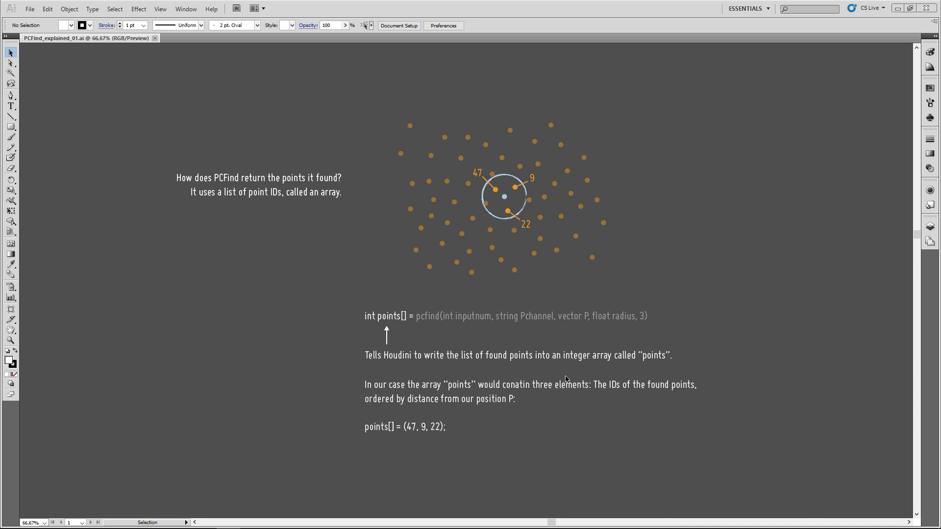
pyautogui.moveTo(564, 365)
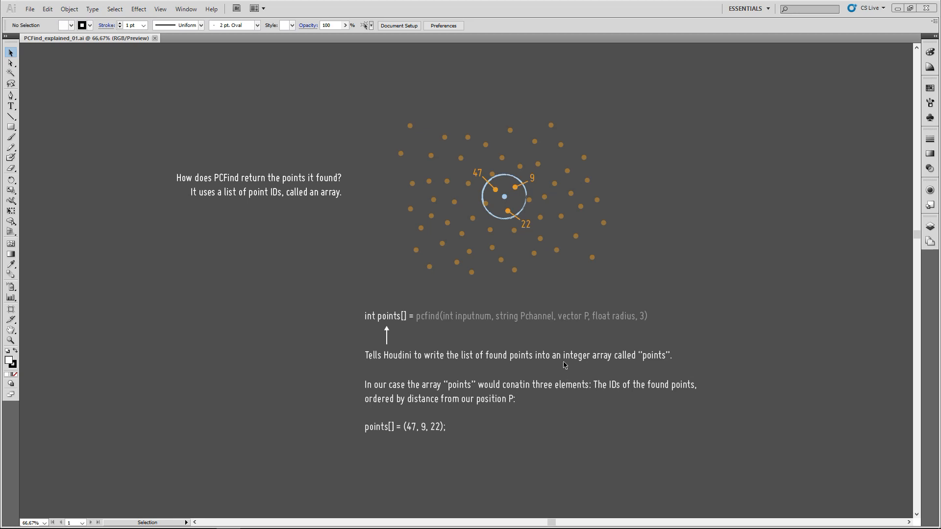
pyautogui.moveTo(550, 322)
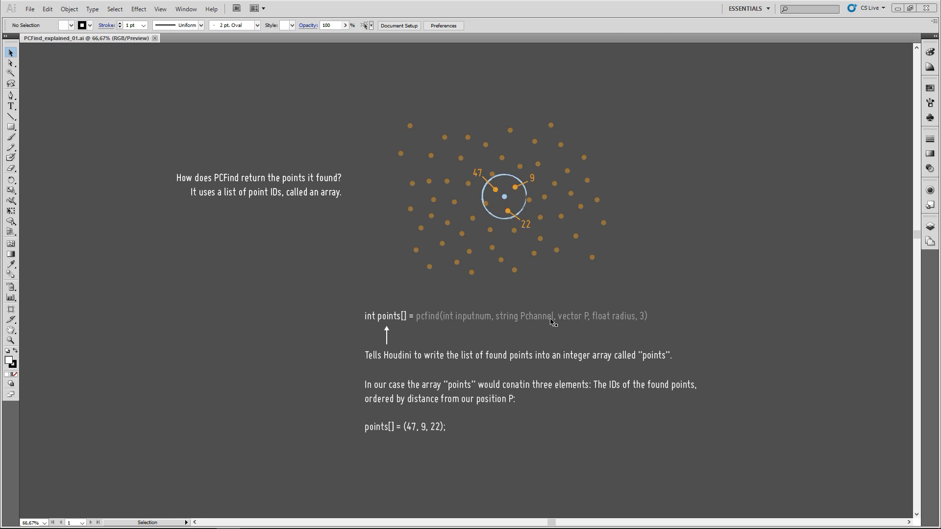
pyautogui.moveTo(520, 296)
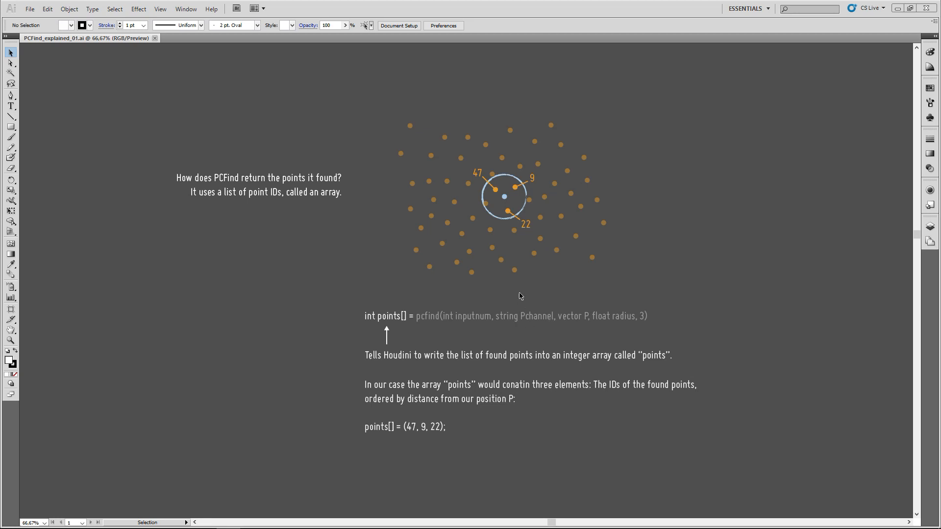
pyautogui.moveTo(498, 193)
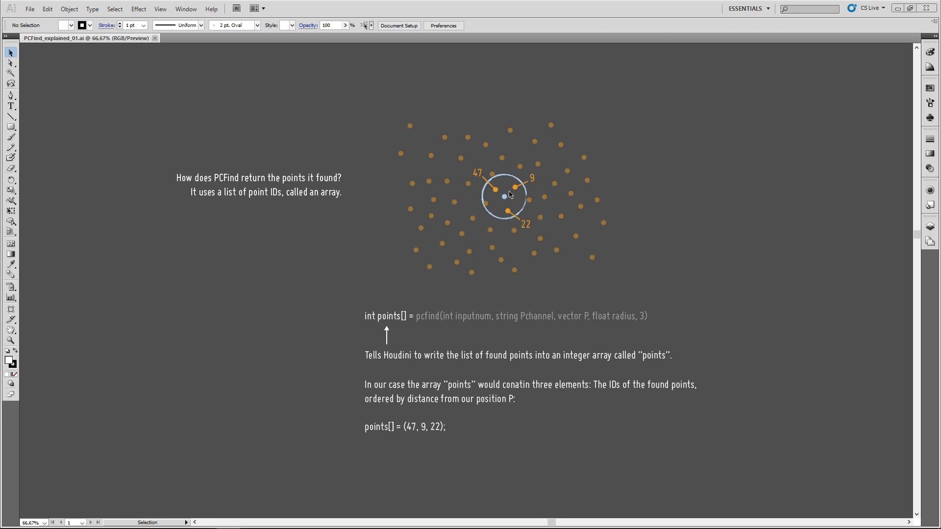
pyautogui.moveTo(513, 199)
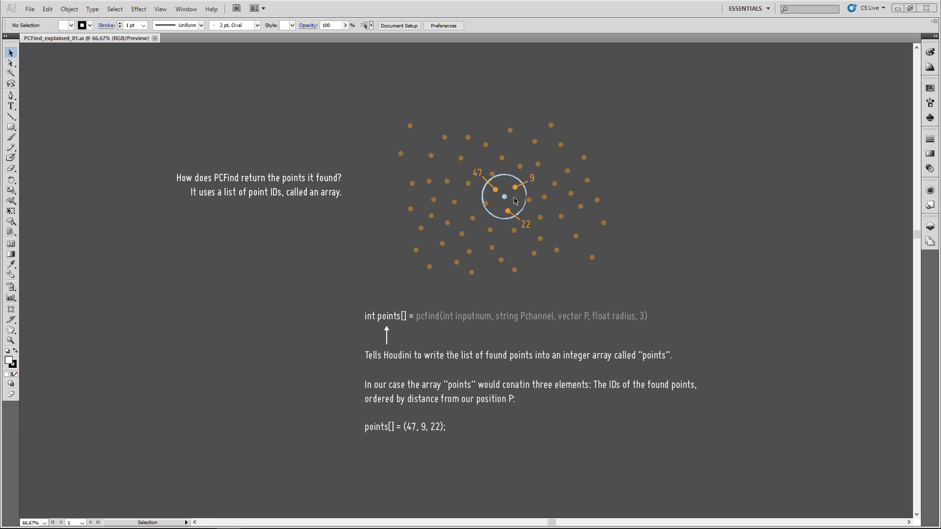
pyautogui.moveTo(510, 216)
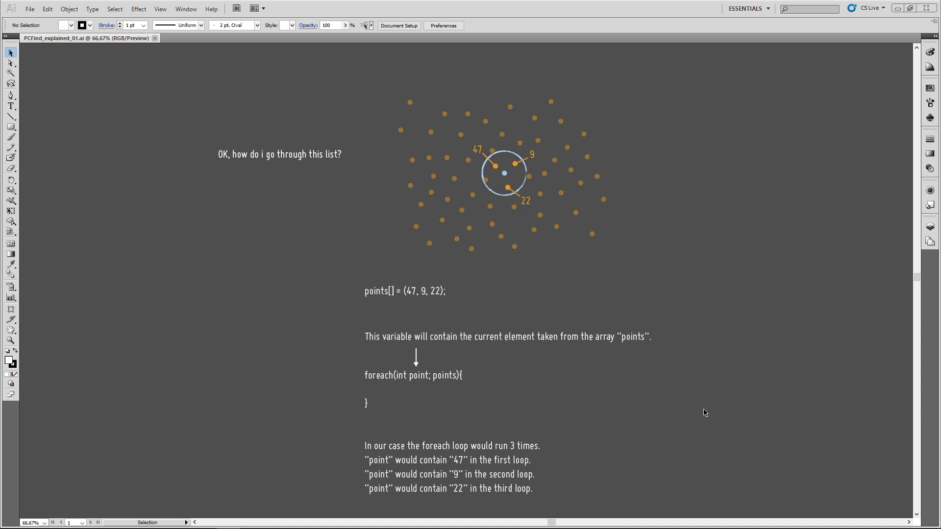
pyautogui.moveTo(414, 298)
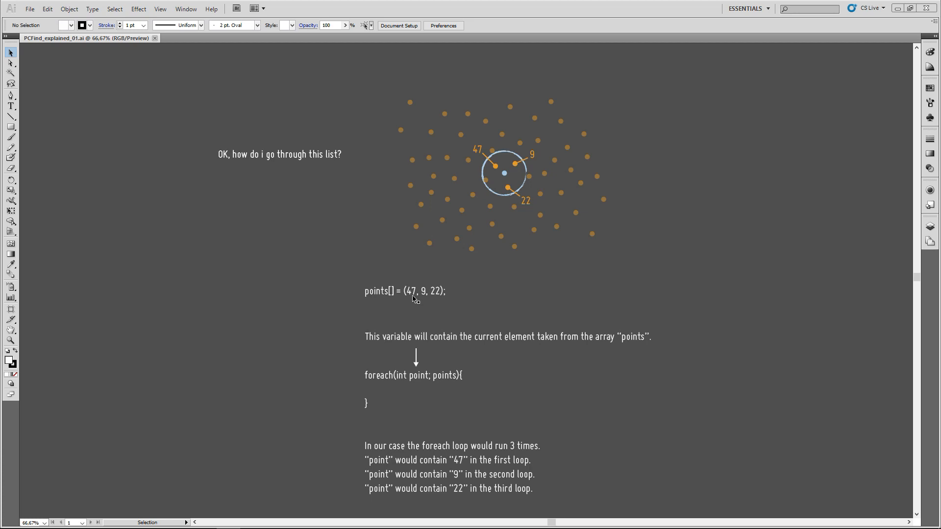
pyautogui.moveTo(468, 408)
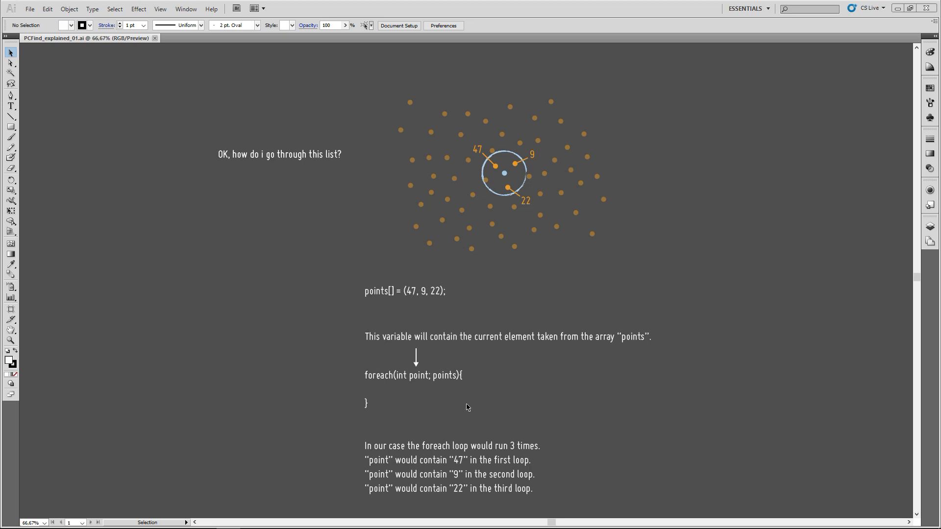
pyautogui.moveTo(396, 403)
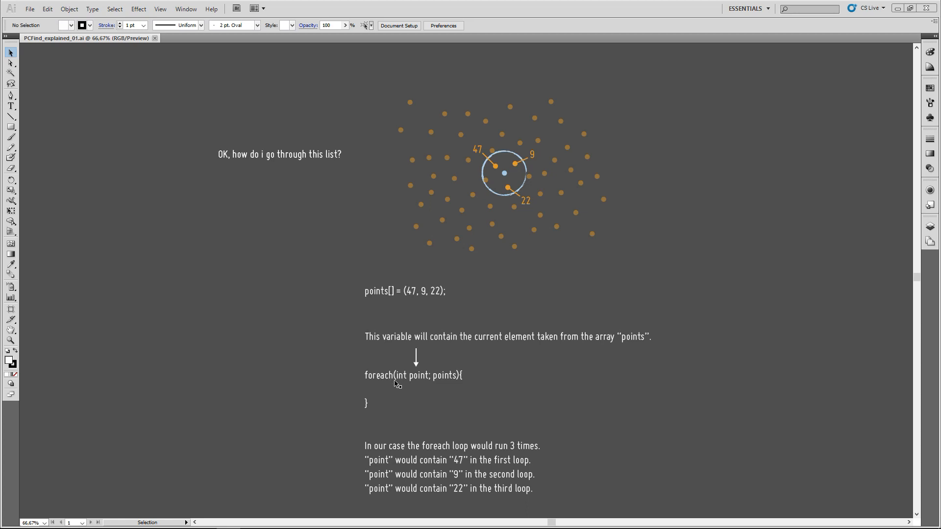
pyautogui.moveTo(398, 385)
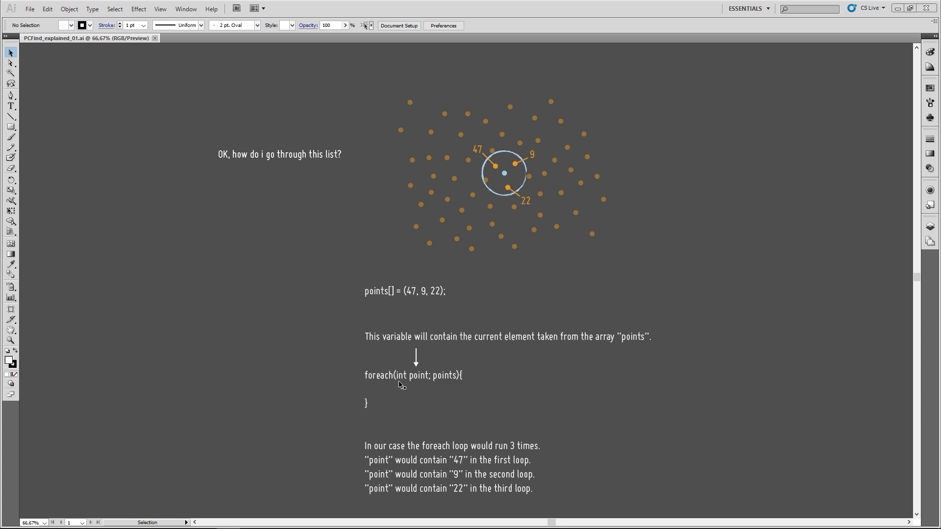
pyautogui.moveTo(417, 383)
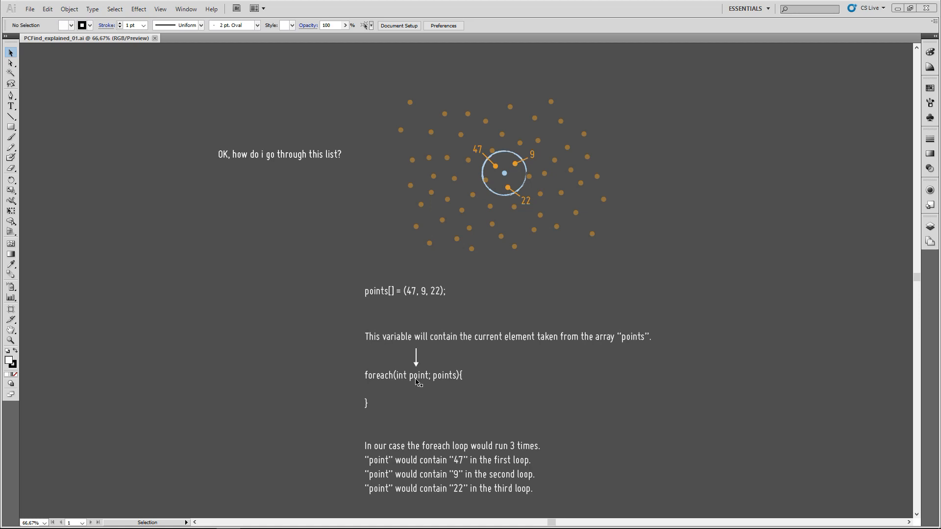
pyautogui.moveTo(386, 370)
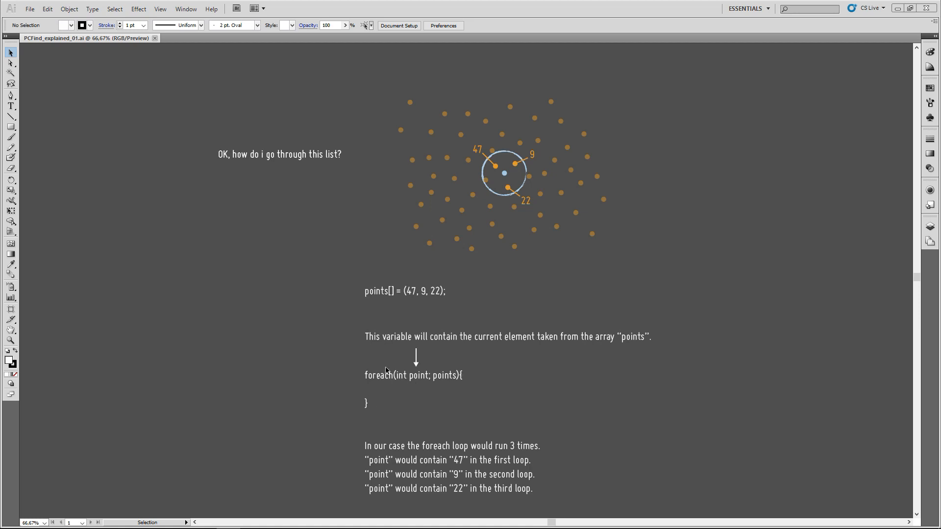
pyautogui.moveTo(445, 385)
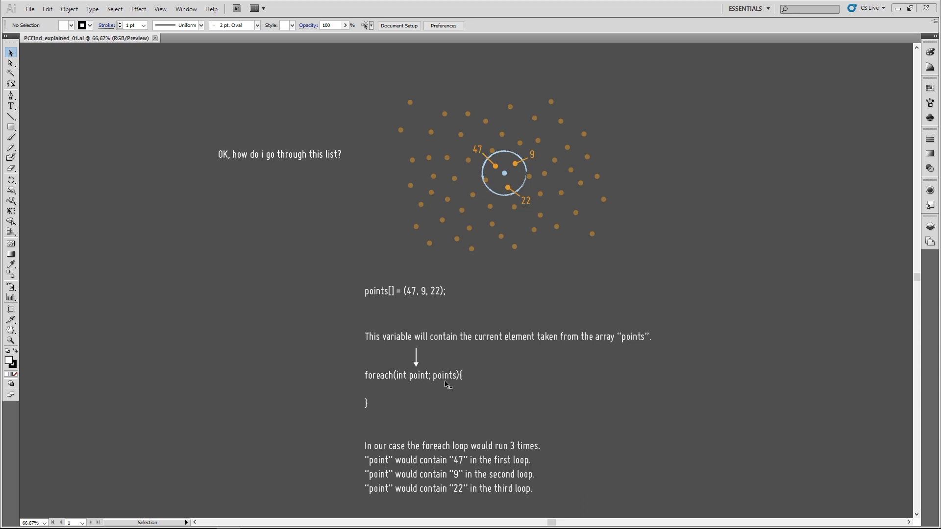
pyautogui.moveTo(431, 379)
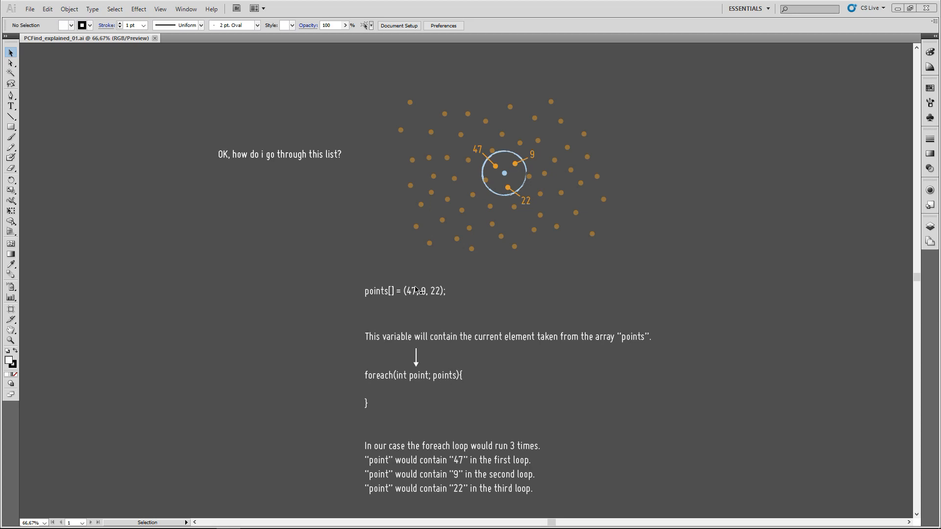
pyautogui.moveTo(401, 384)
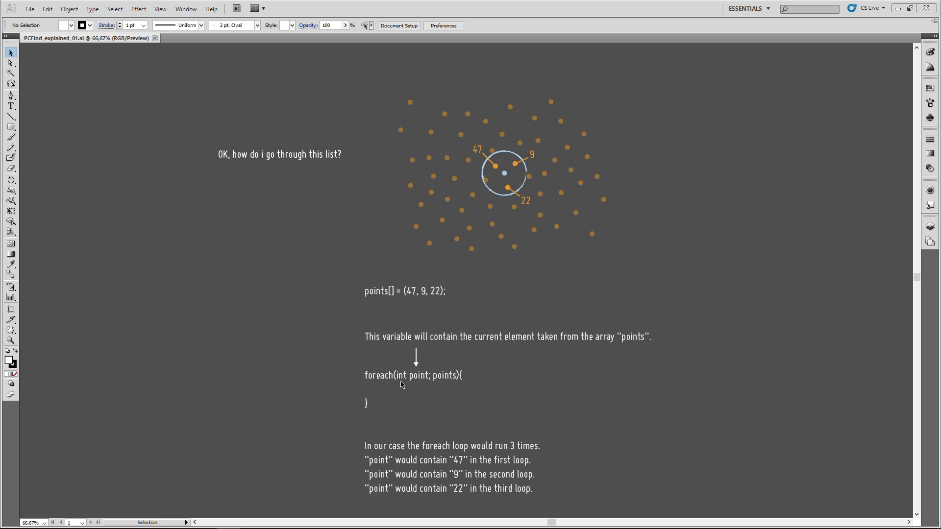
pyautogui.moveTo(446, 392)
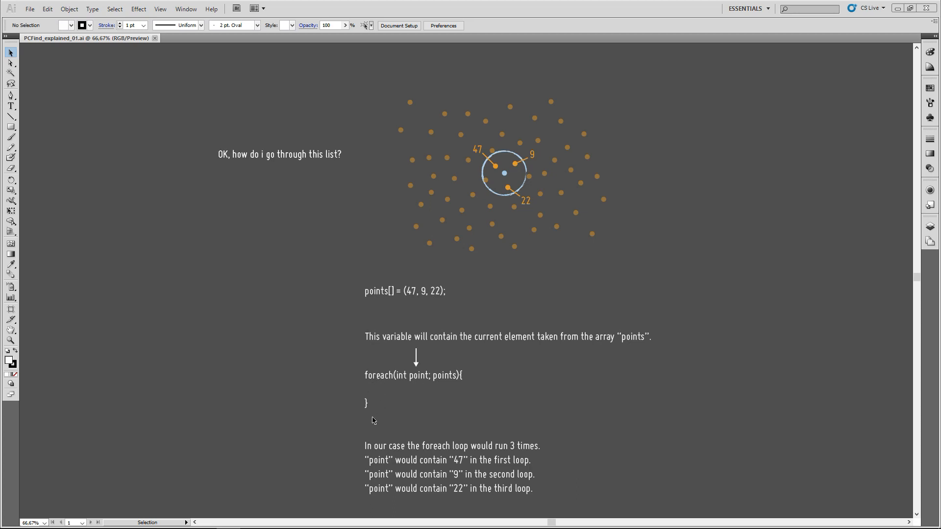
pyautogui.moveTo(446, 398)
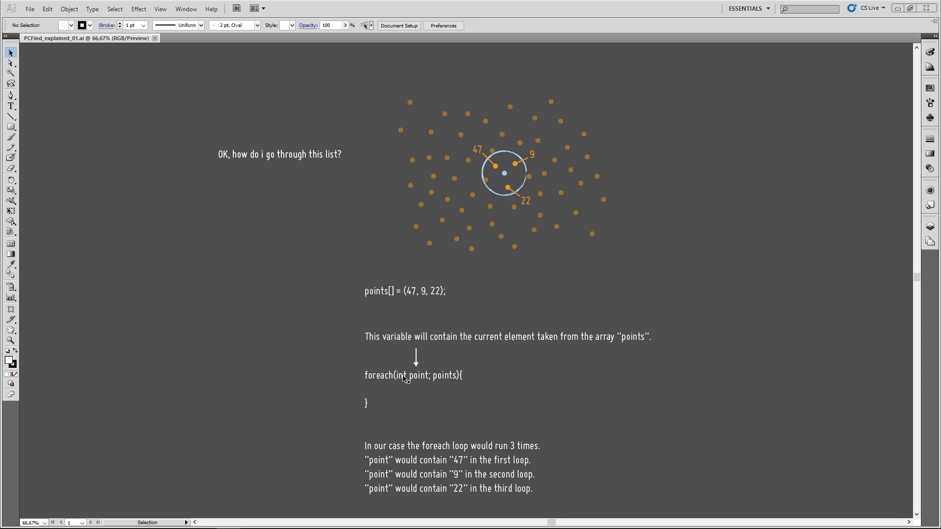
pyautogui.moveTo(415, 381)
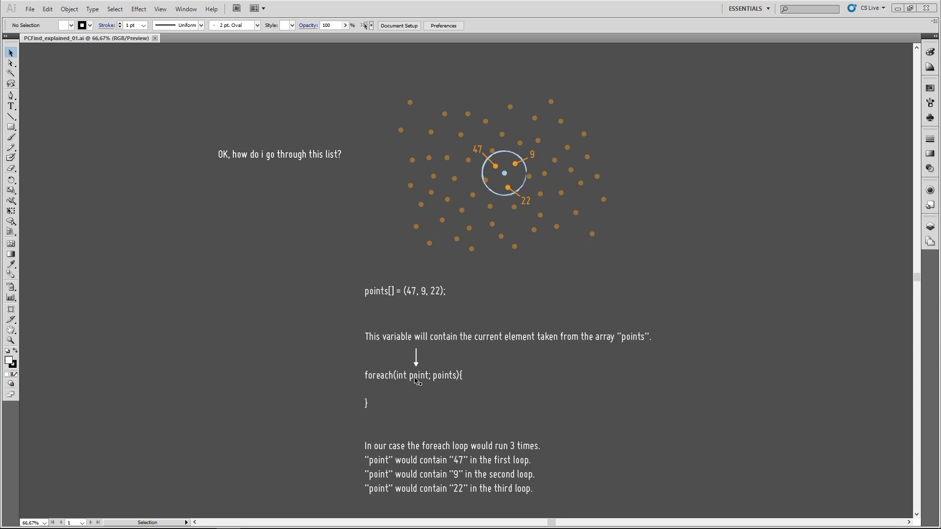
pyautogui.moveTo(441, 345)
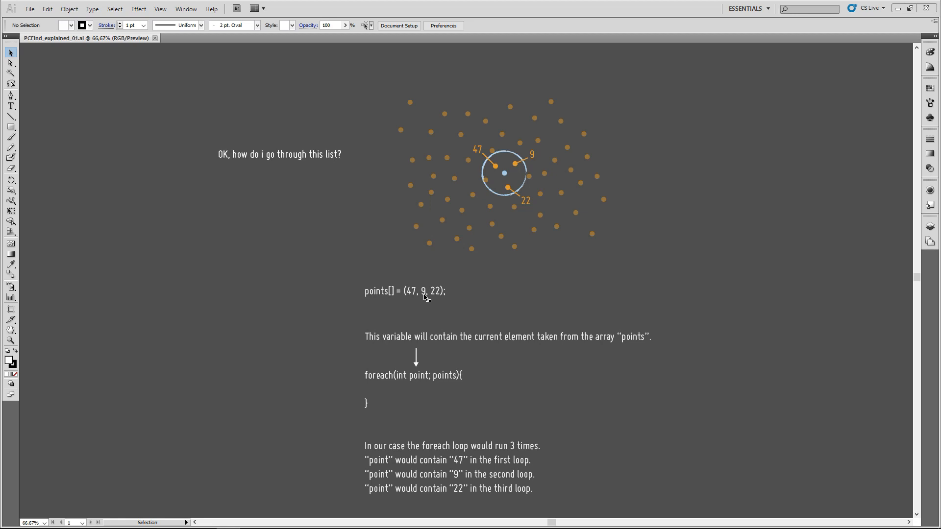
pyautogui.moveTo(434, 299)
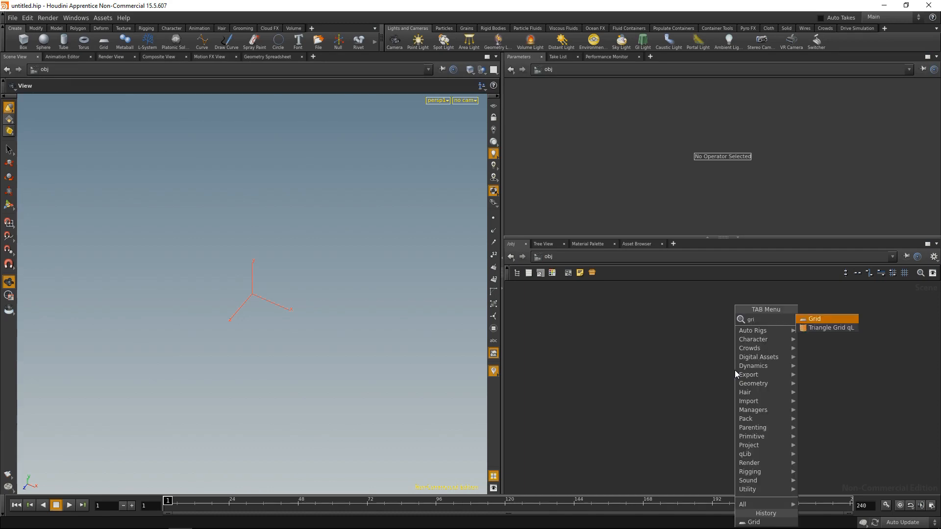
# - Place a Grid node with 100 rows and 100 columns and start the next node search
pyautogui.click(813, 319)
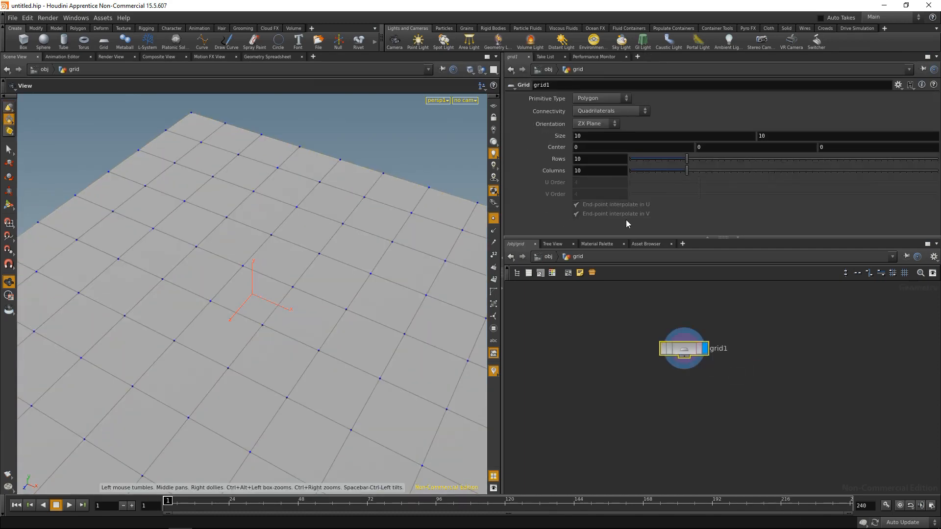
pyautogui.write('100')
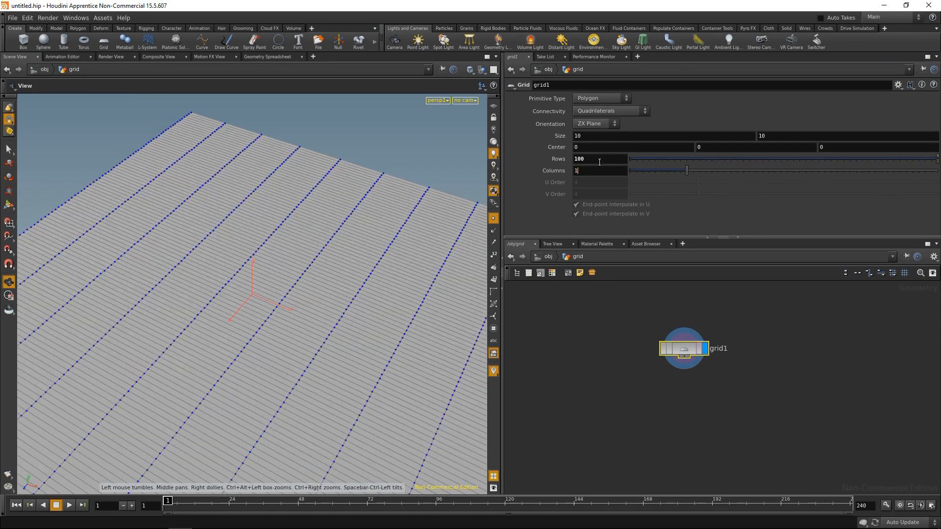
pyautogui.write('100')
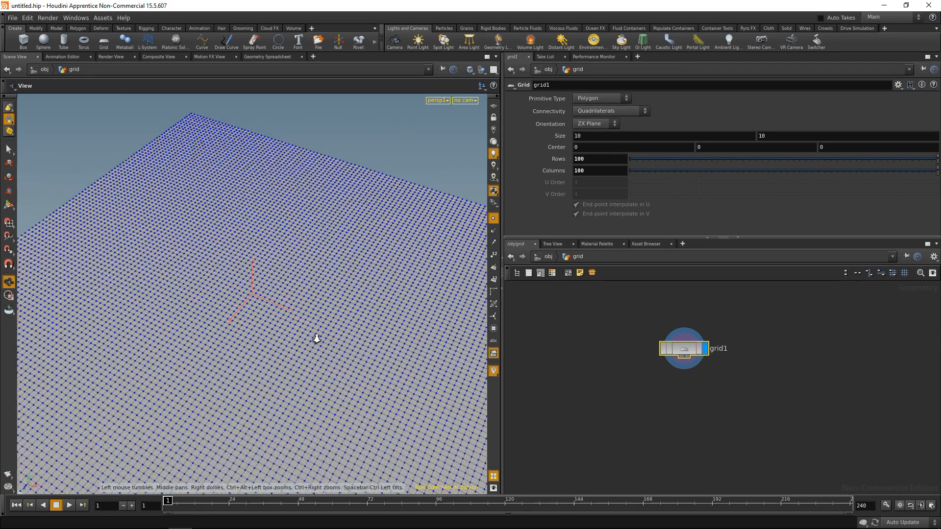
pyautogui.moveTo(316, 339); pyautogui.dragTo(234, 282)
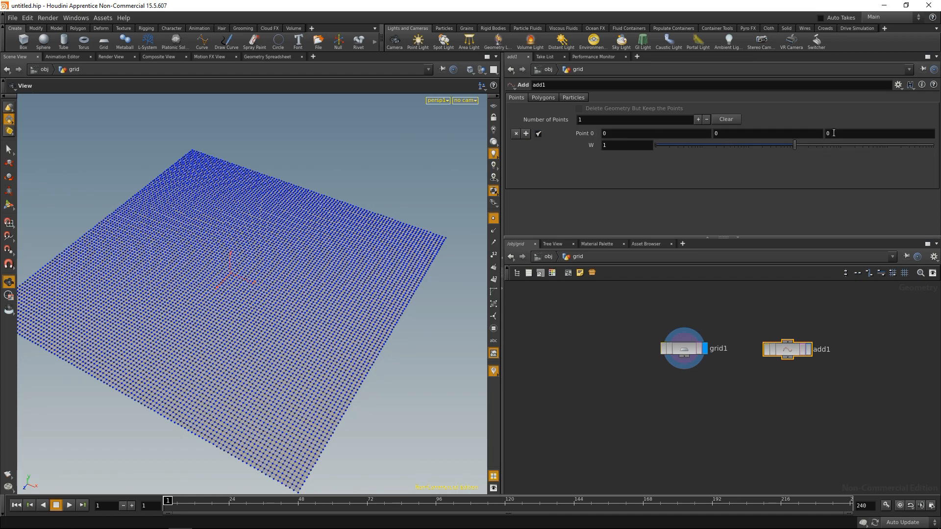
pyautogui.press('tab')
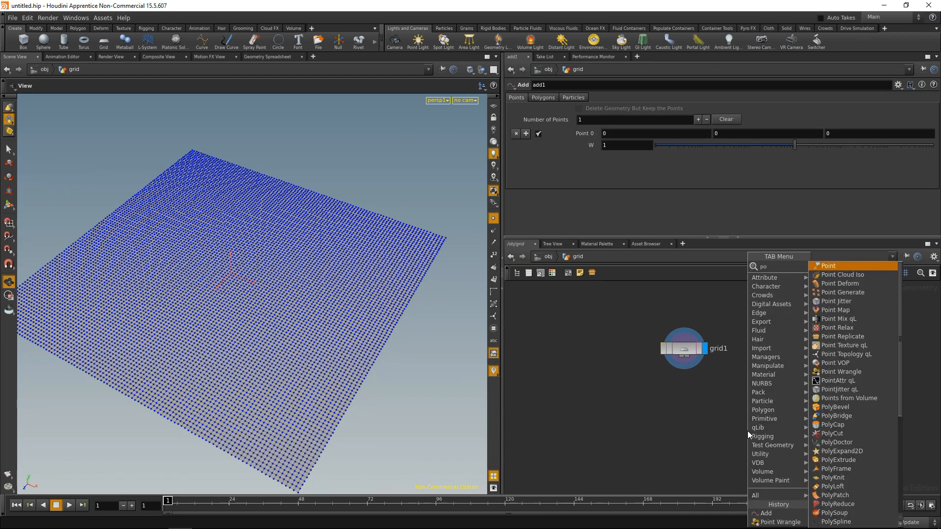
# - Place a Point Wrangle fed by grid1 and add1 and start a vector pos declaration
pyautogui.click(839, 371)
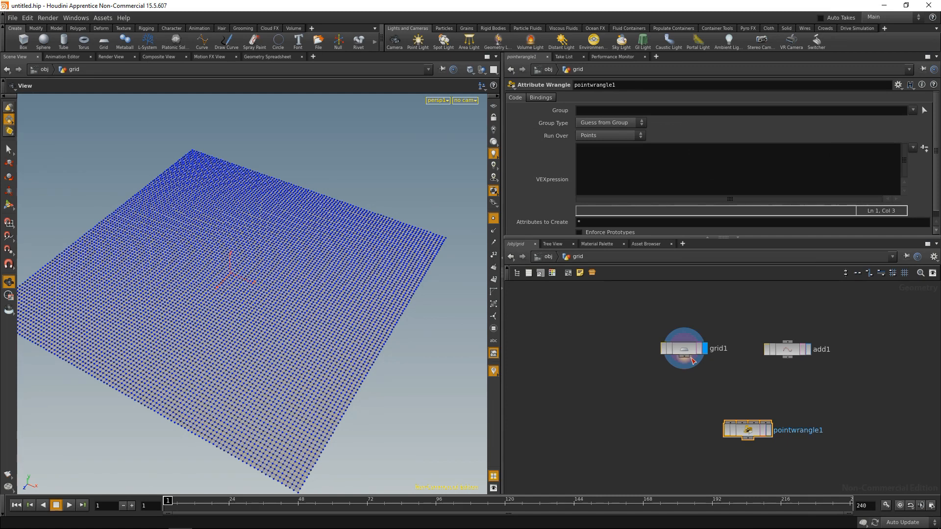
pyautogui.moveTo(694, 359); pyautogui.dragTo(748, 423)
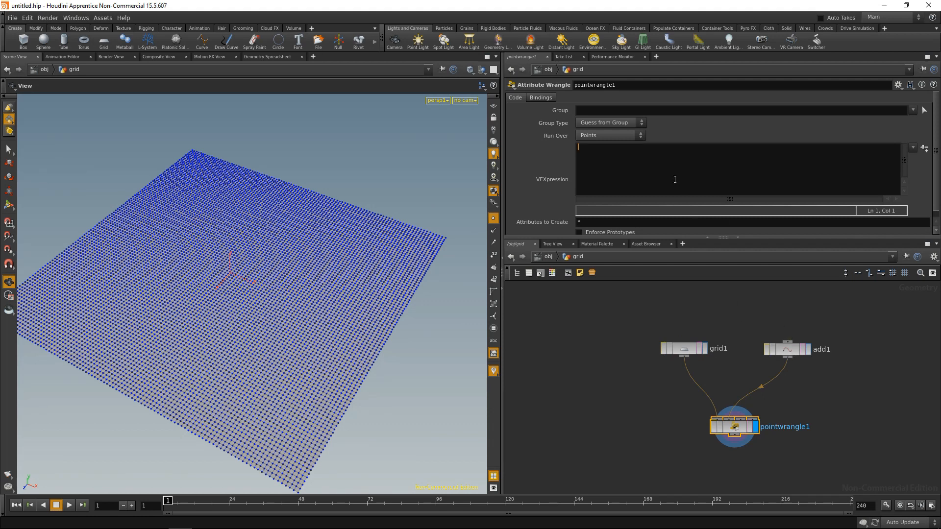
pyautogui.write('vector')
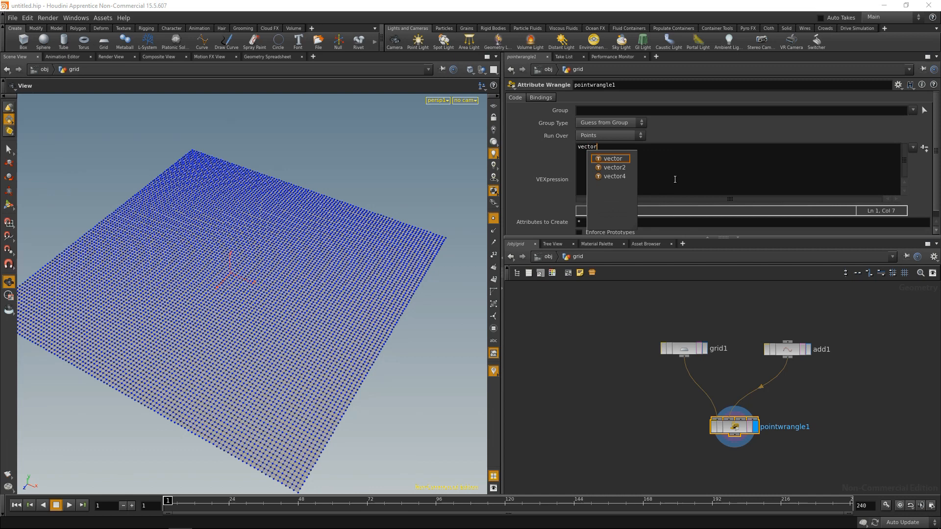
pyautogui.write('pos = ;')
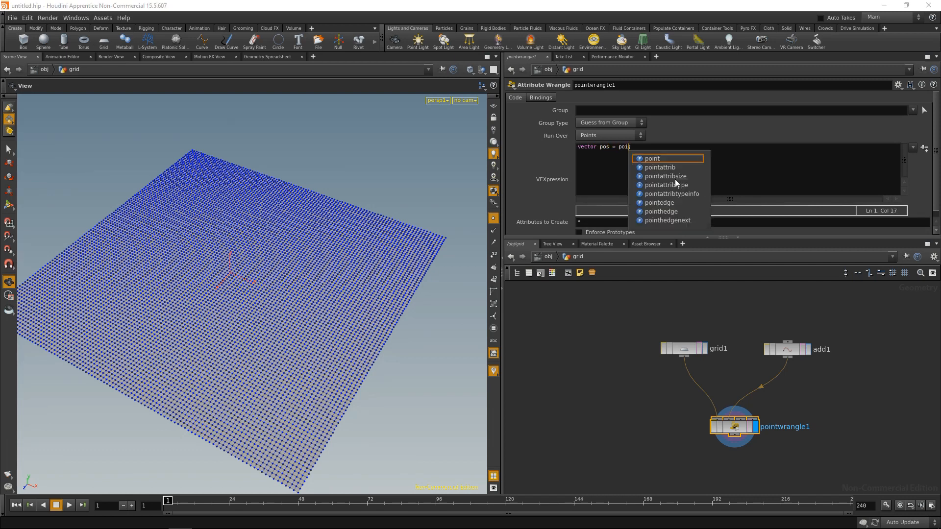
# - Complete the line as vector pos = point(1, "P", 0); reading position from the second input
pyautogui.click(652, 158)
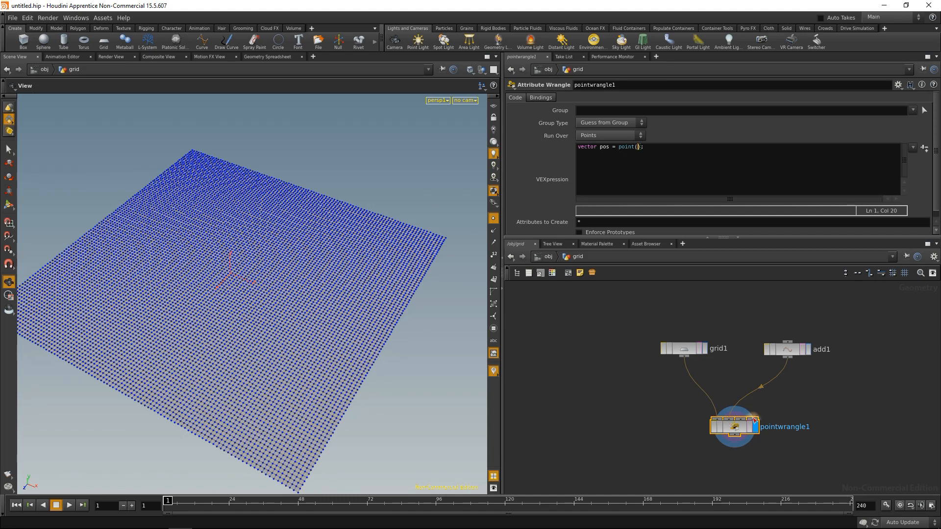
pyautogui.write('1')
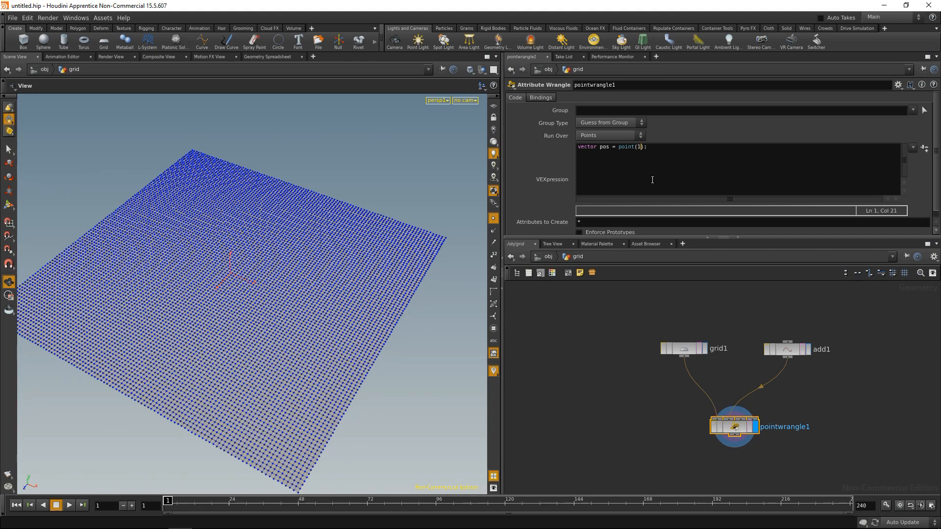
pyautogui.write(', "P"')
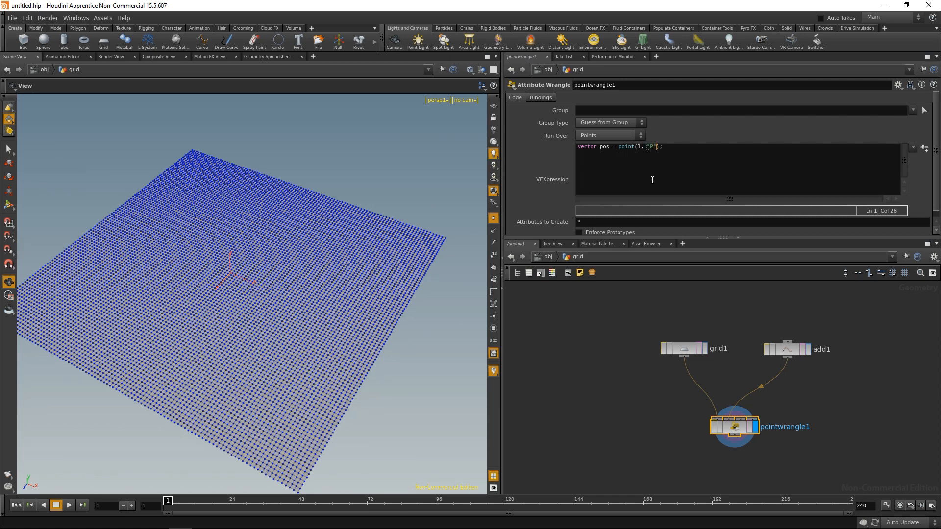
pyautogui.write('",')
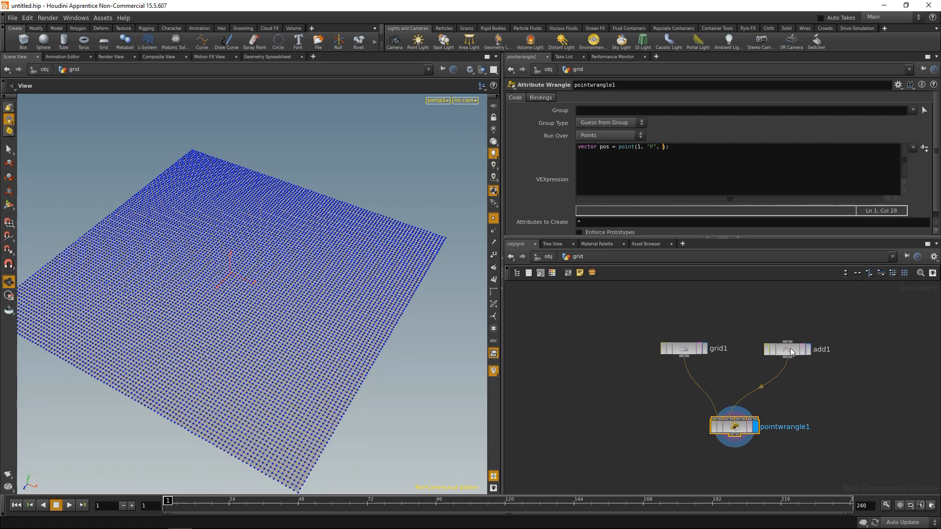
pyautogui.click(786, 349)
pyautogui.write('0')
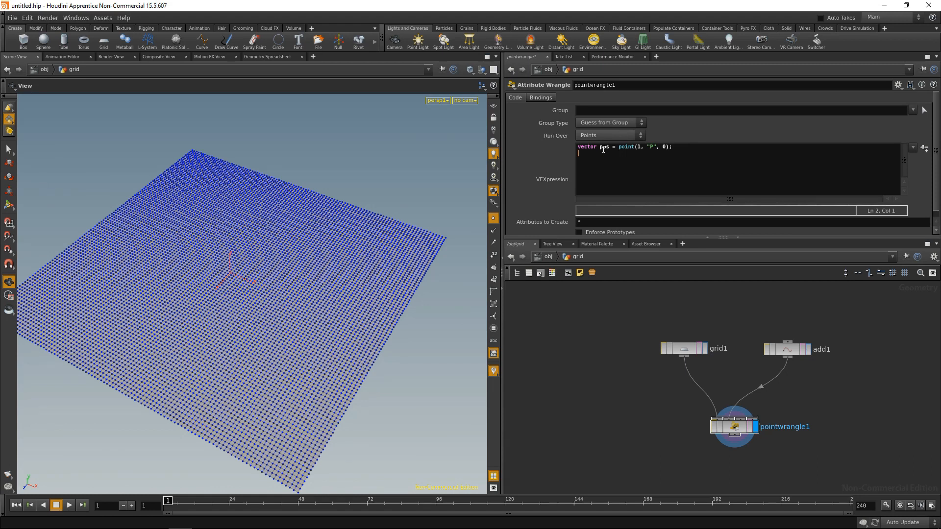
pyautogui.moveTo(690, 370)
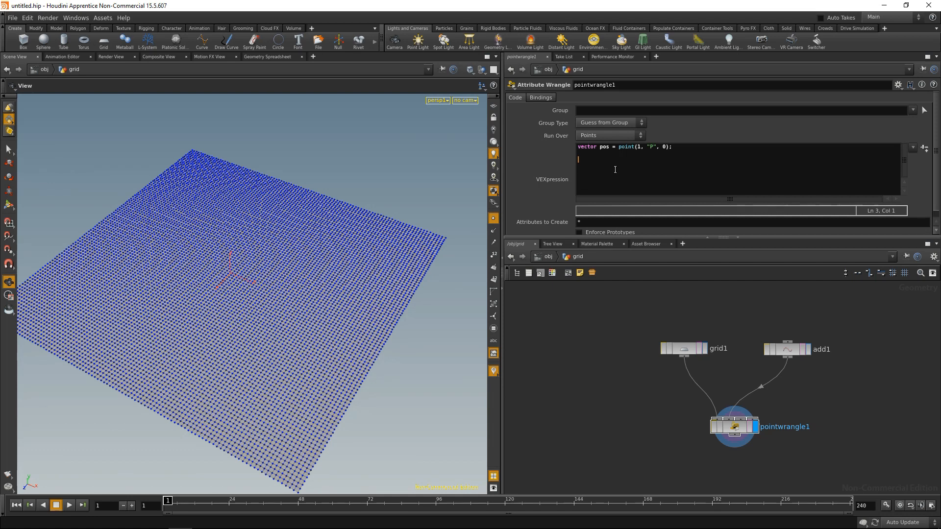
# - Start a pcfind() call on a new line of the wrangle code
pyautogui.write('pc')
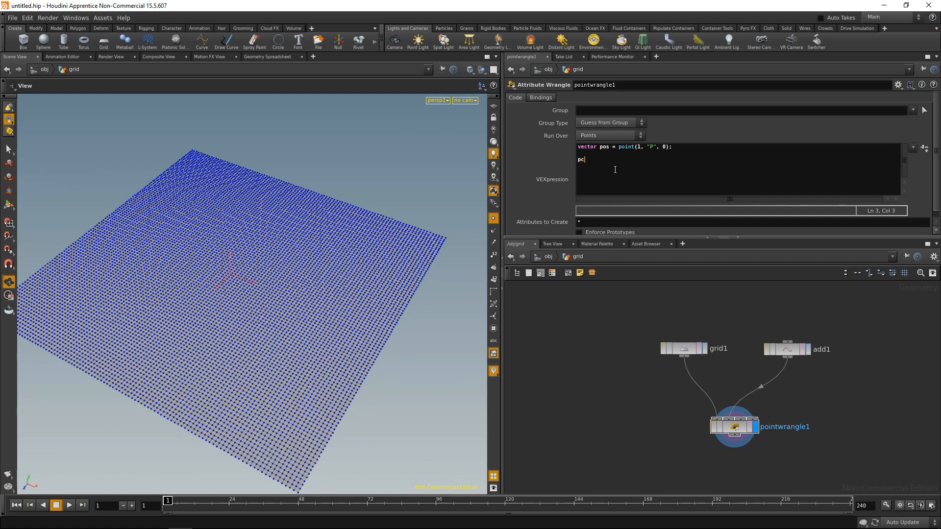
pyautogui.write('find();')
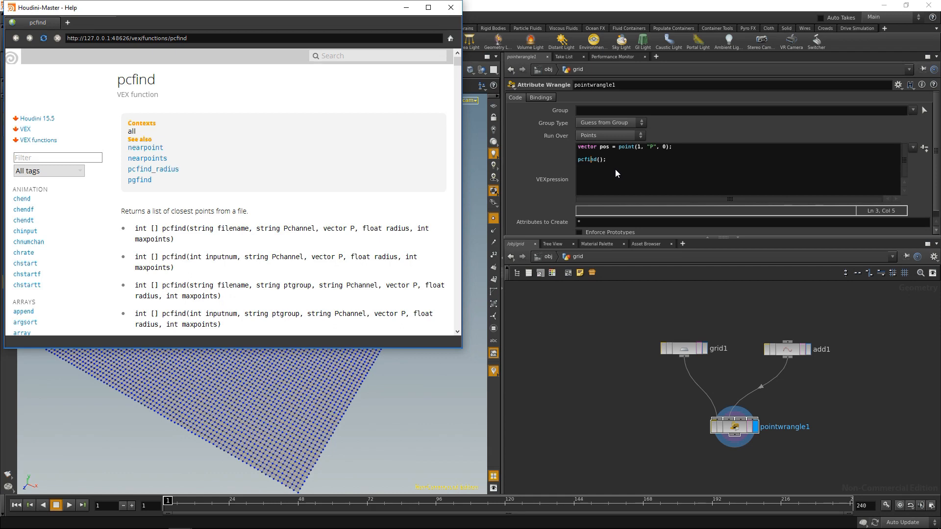
pyautogui.moveTo(218, 247)
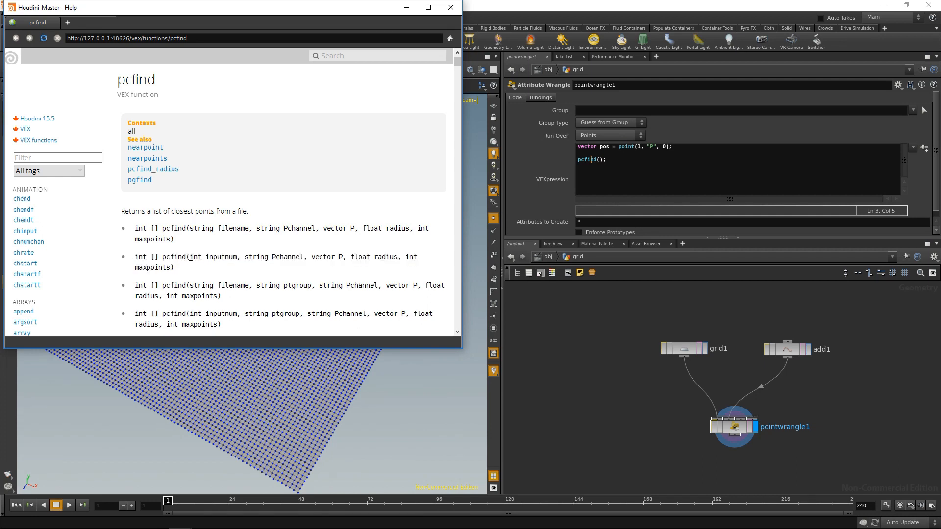
# - Fill the call as pcfind(0, "P", pos, 1.0, 20) after checking its input-number signature in help
pyautogui.moveTo(192, 256); pyautogui.dragTo(174, 266)
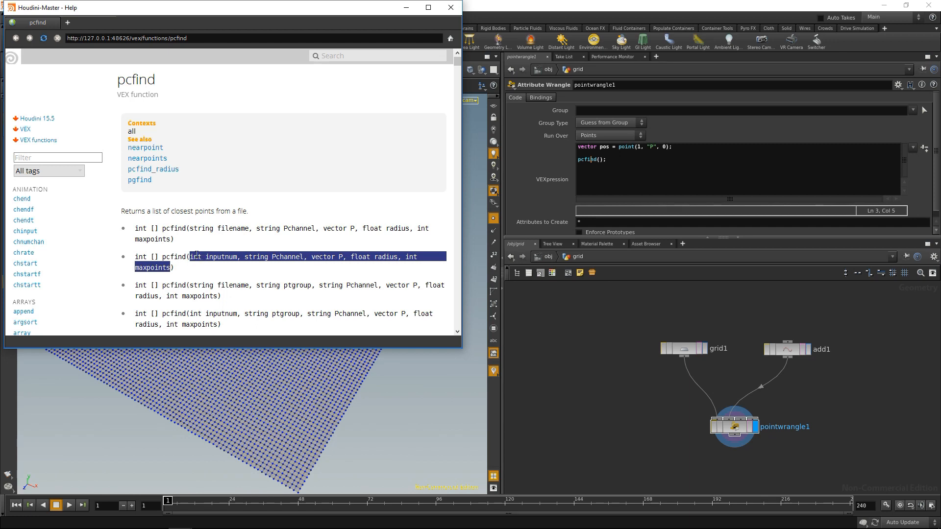
pyautogui.moveTo(716, 423)
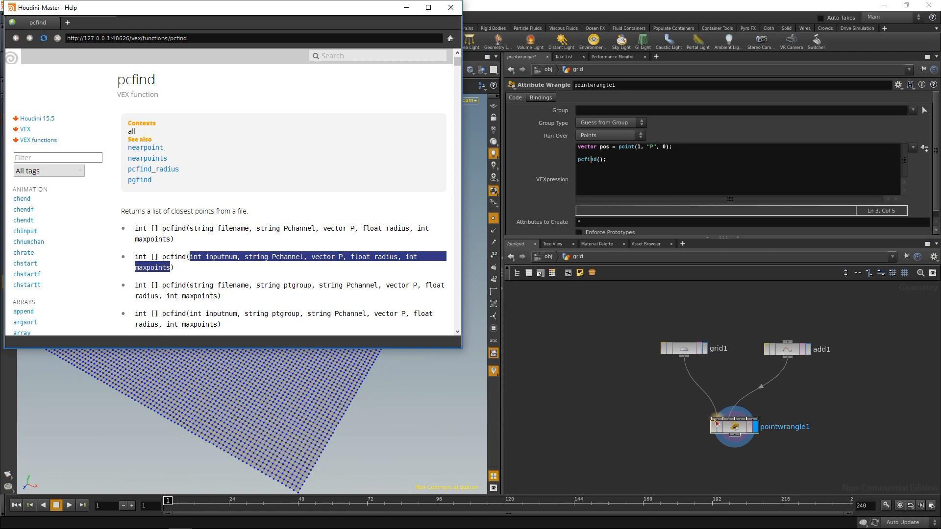
pyautogui.write('0,')
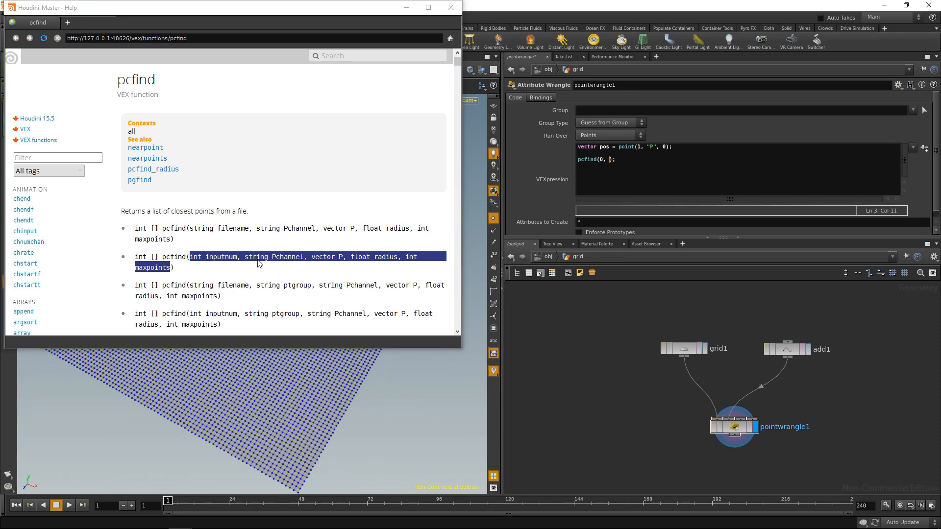
pyautogui.moveTo(275, 260)
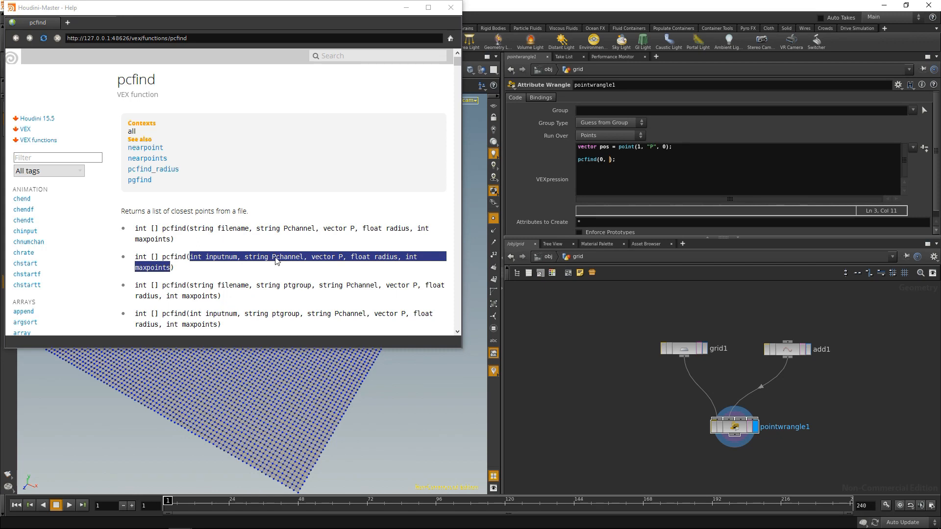
pyautogui.moveTo(641, 257)
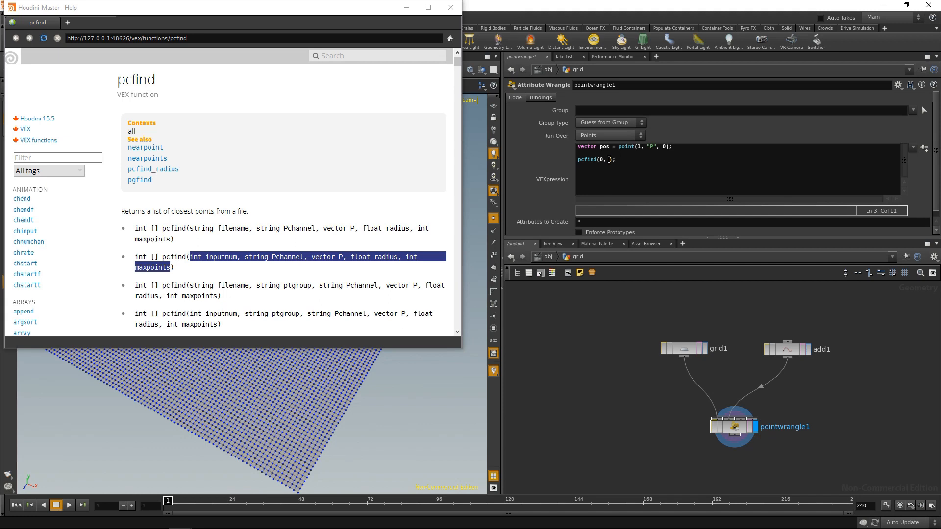
pyautogui.write('"P",')
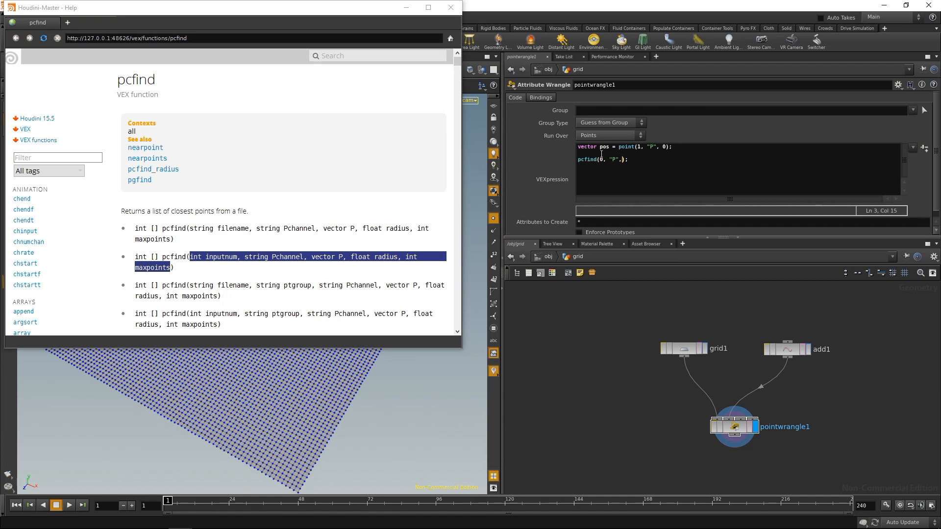
pyautogui.write('pos')
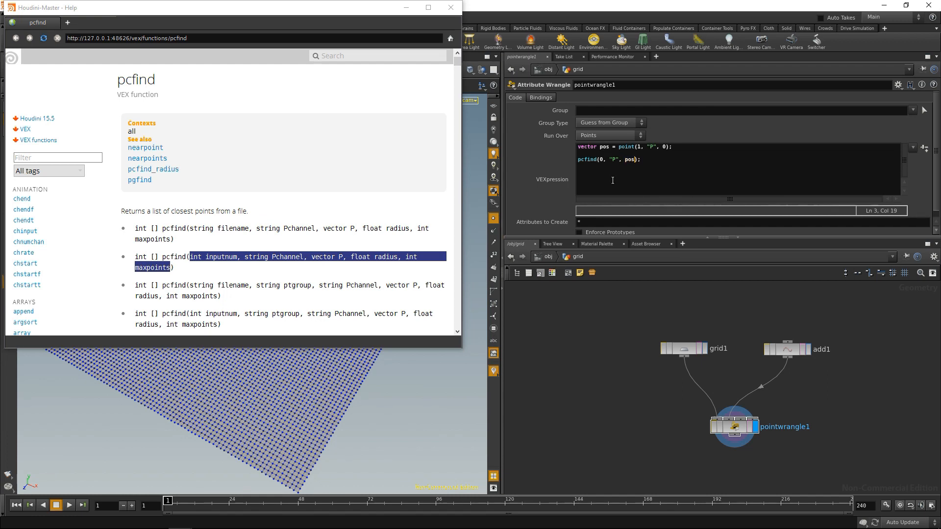
pyautogui.write(',')
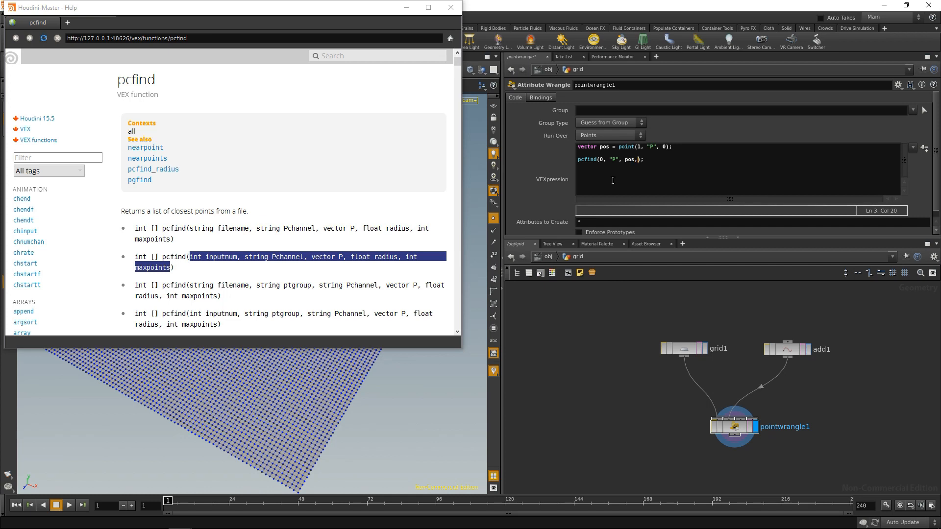
pyautogui.write('1.')
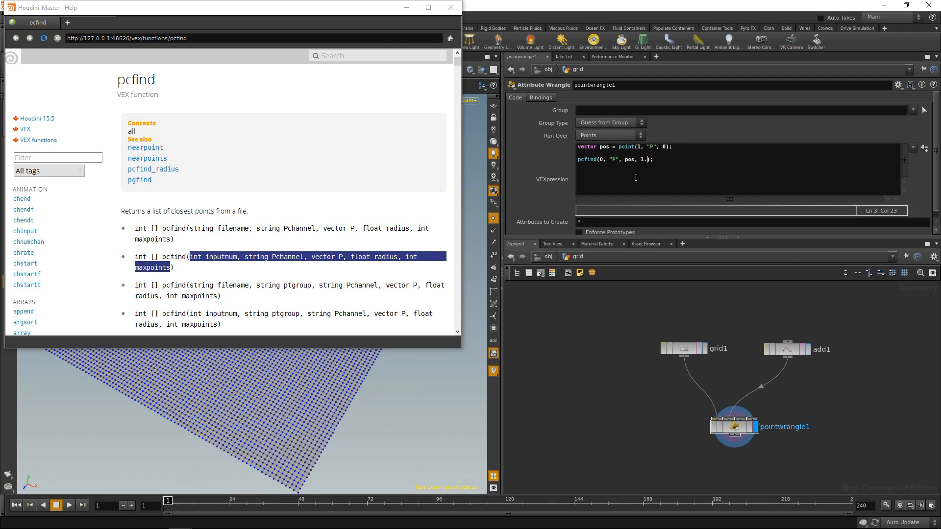
pyautogui.write('0,')
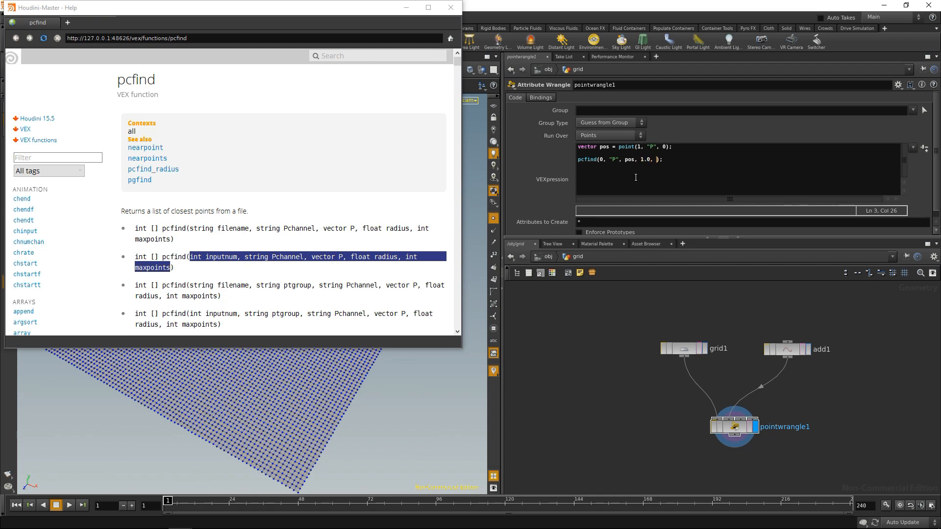
pyautogui.write('20')
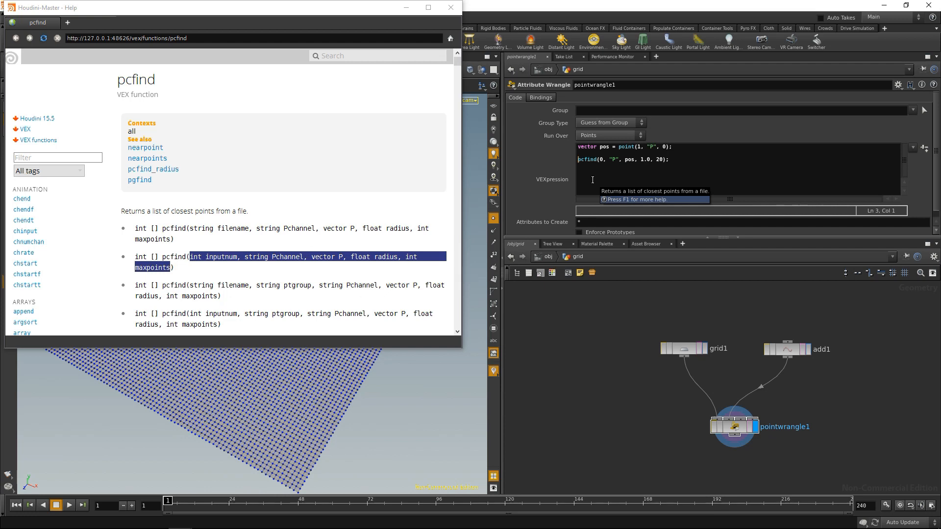
# - Store the result as int points[] = ... and begin a foreach block below it
pyautogui.write('int ûpoints')
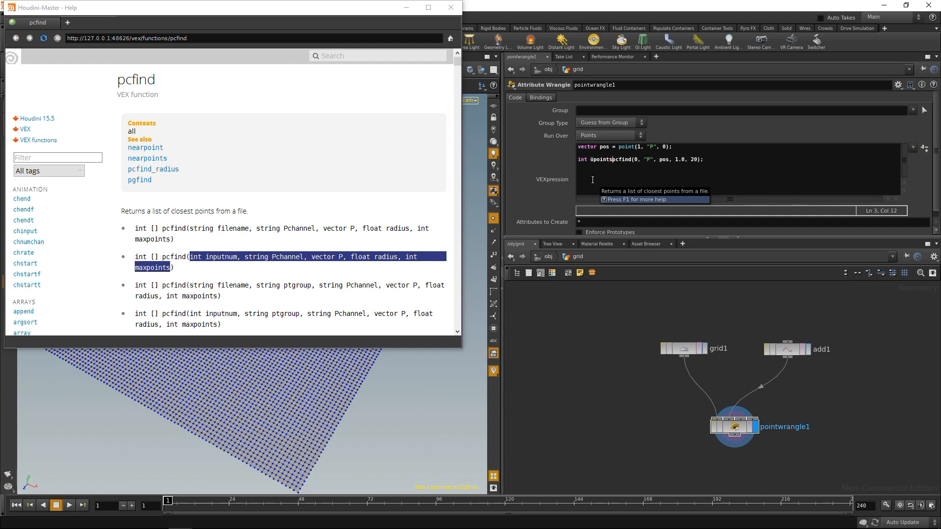
pyautogui.write('[]')
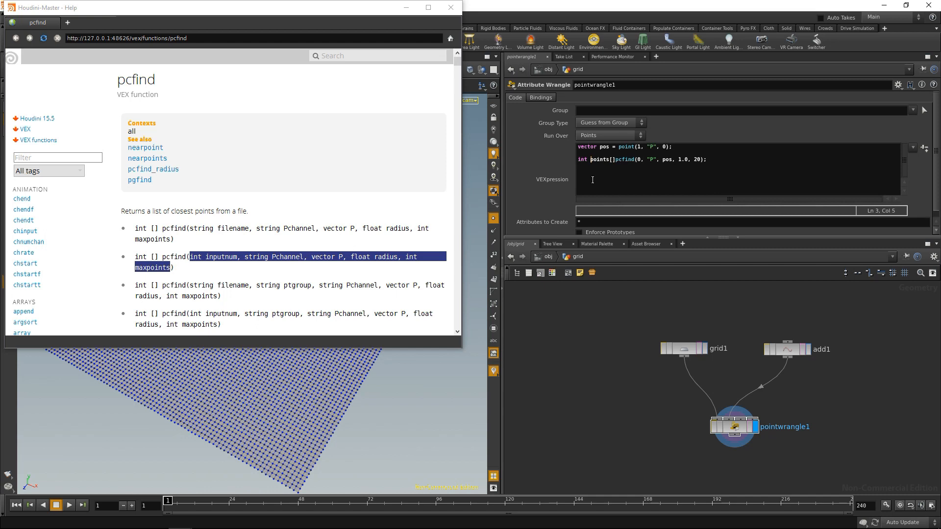
pyautogui.write('=')
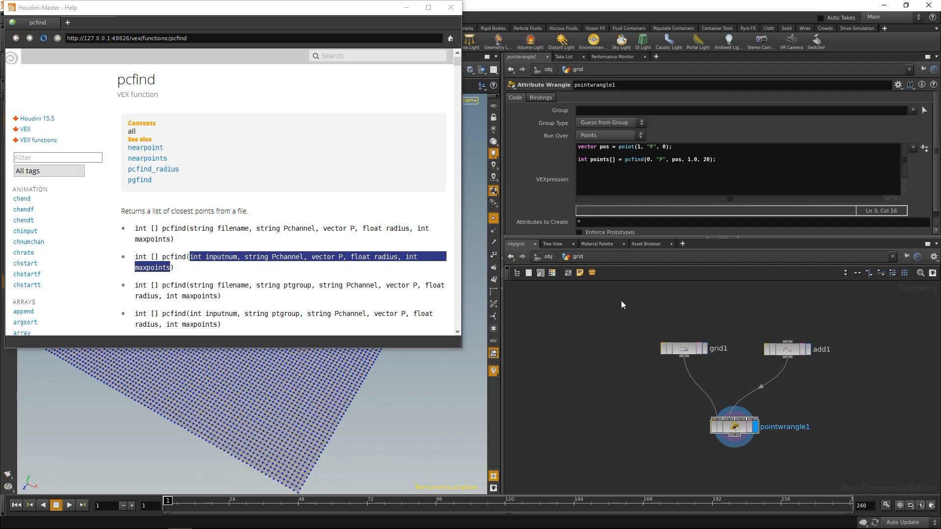
pyautogui.click(716, 160)
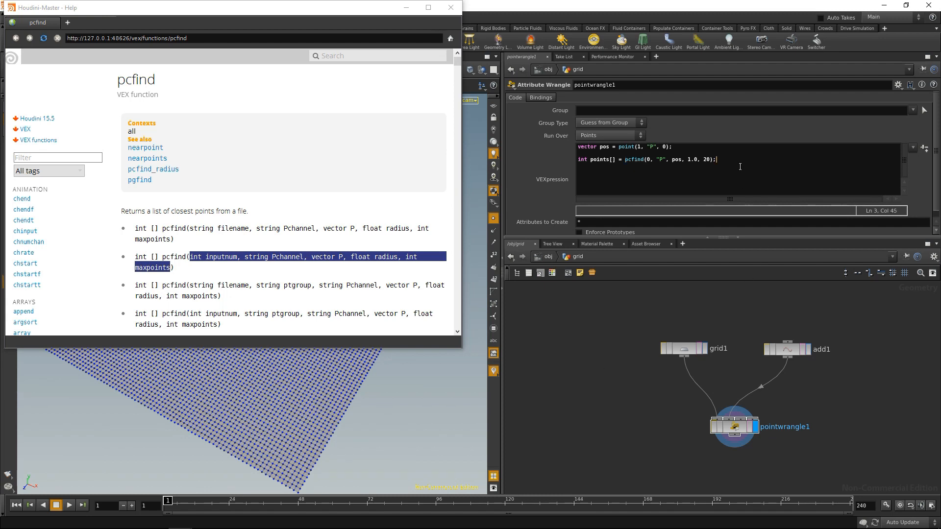
pyautogui.write('foreach(){')
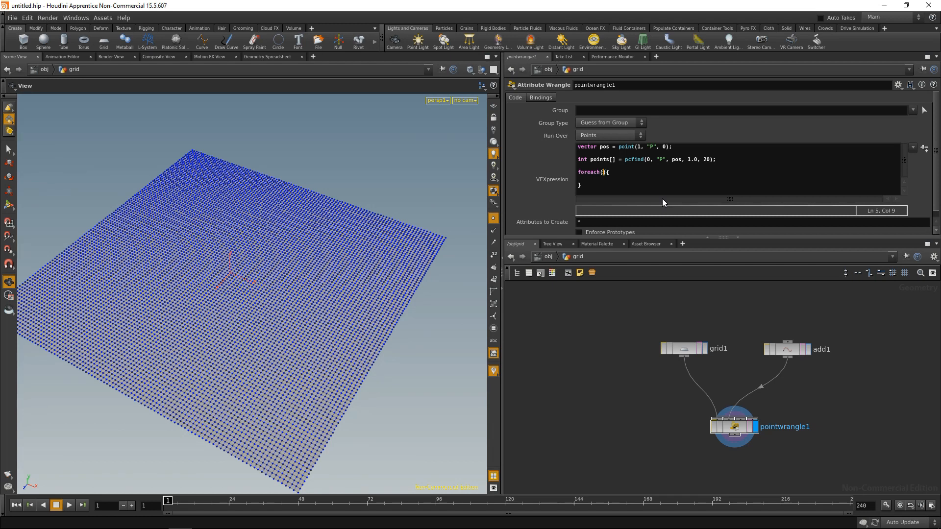
# - Loop foreach(int point; points) and begin a setpointattrib call inside it
pyautogui.write('int point;')
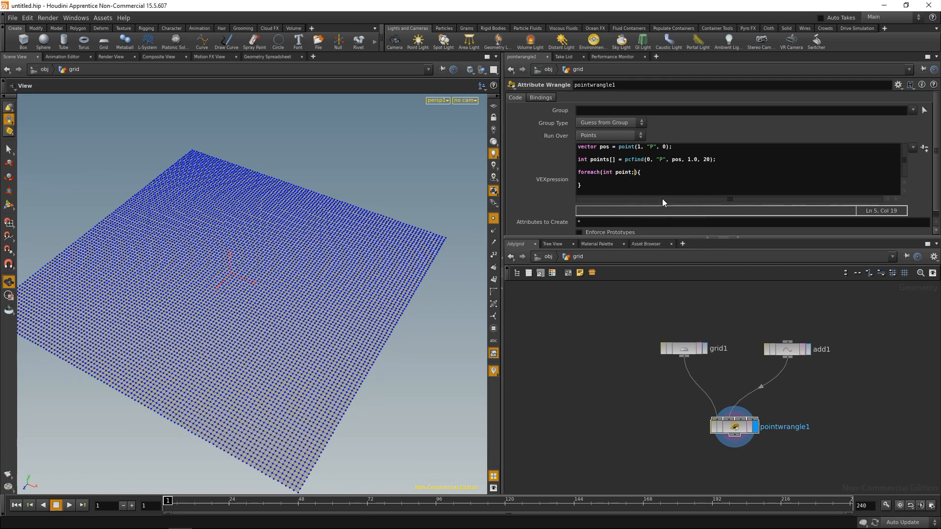
pyautogui.write('" "')
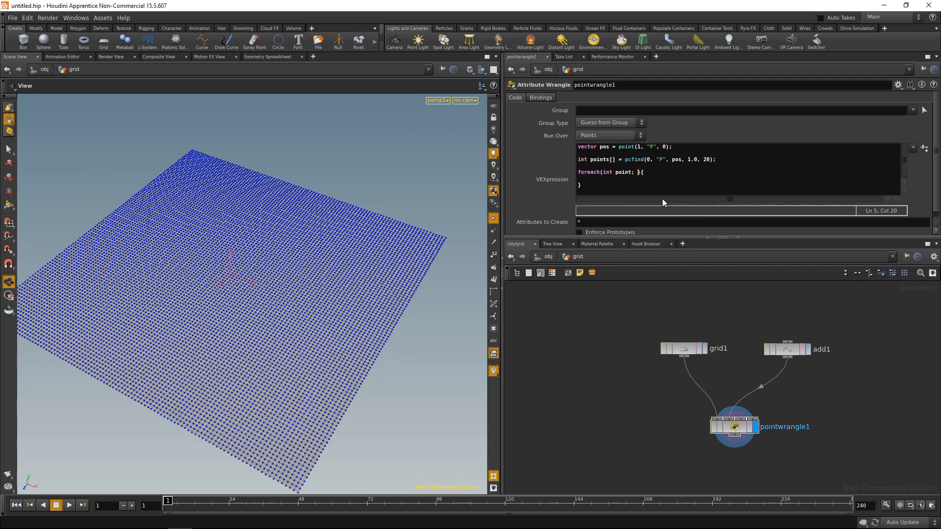
pyautogui.write('point')
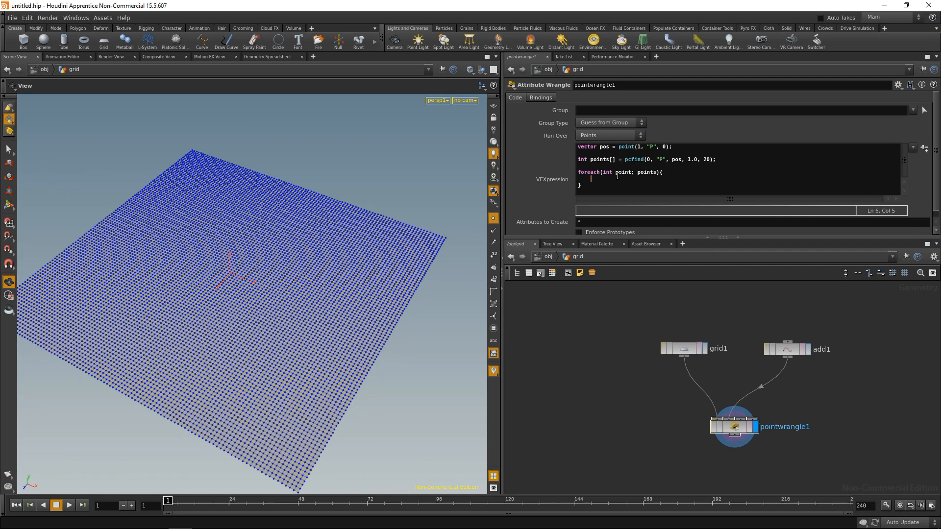
pyautogui.write('s')
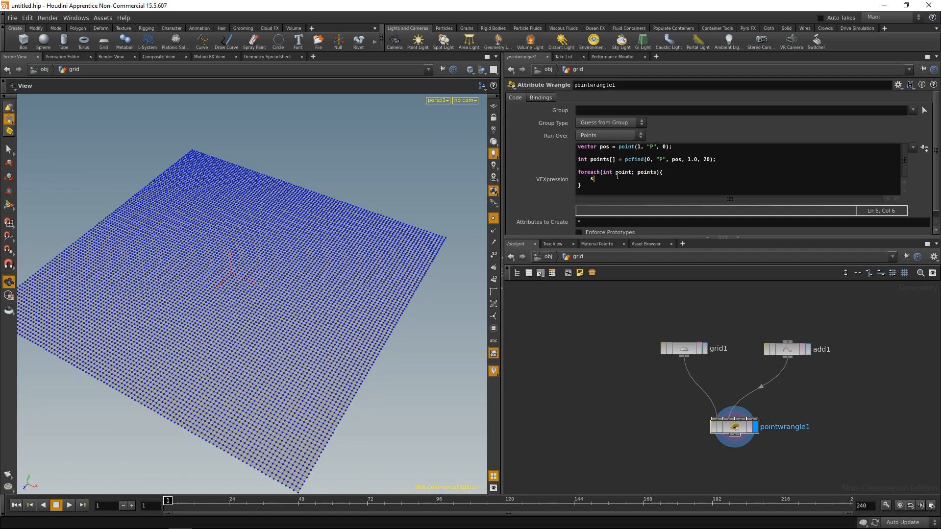
pyautogui.write('etpointattrib();')
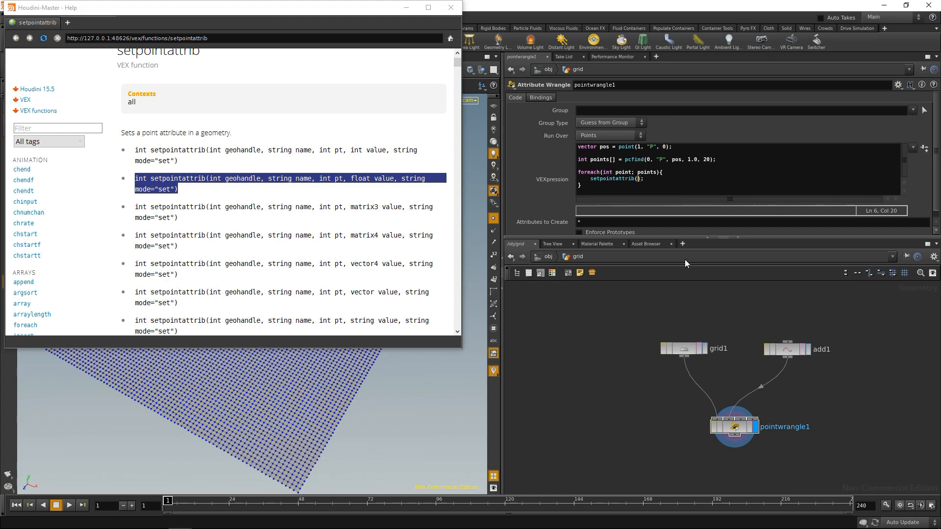
pyautogui.moveTo(660, 191)
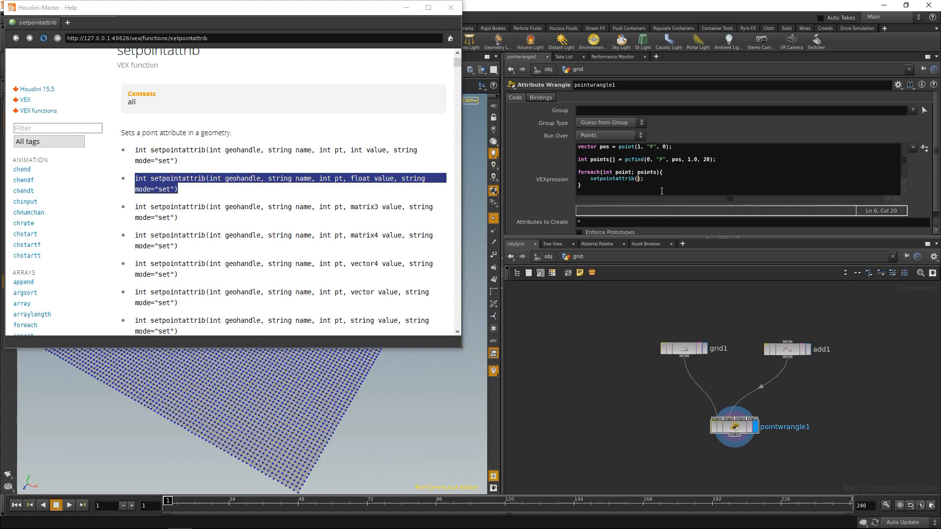
# - Complete setpointattrib(0, "Cd", point, {1,0,0}); so found points turn red
pyautogui.write('0, "Cd", point,')
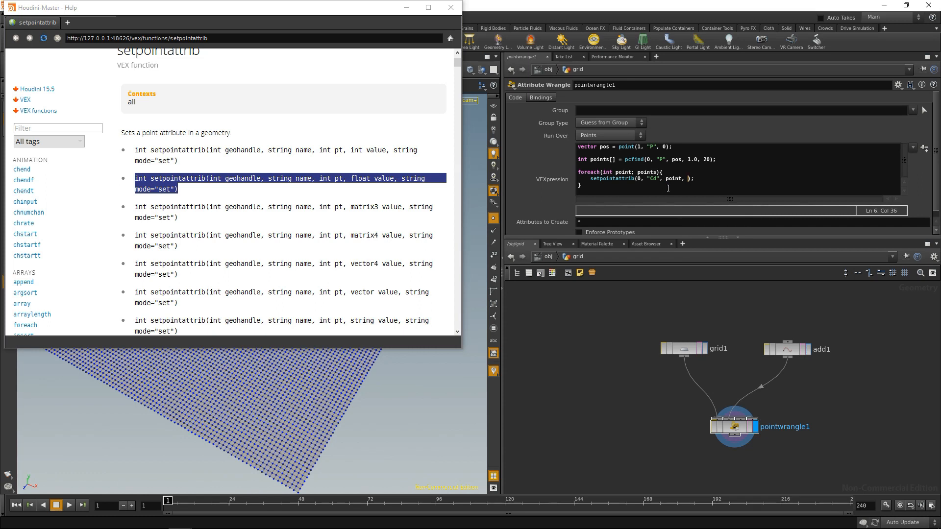
pyautogui.write('{}')
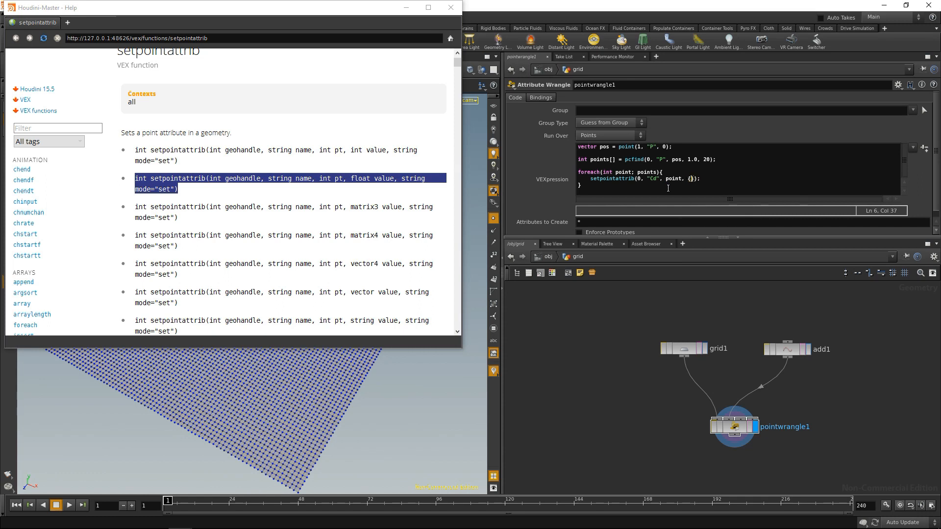
pyautogui.write('1,0,0')
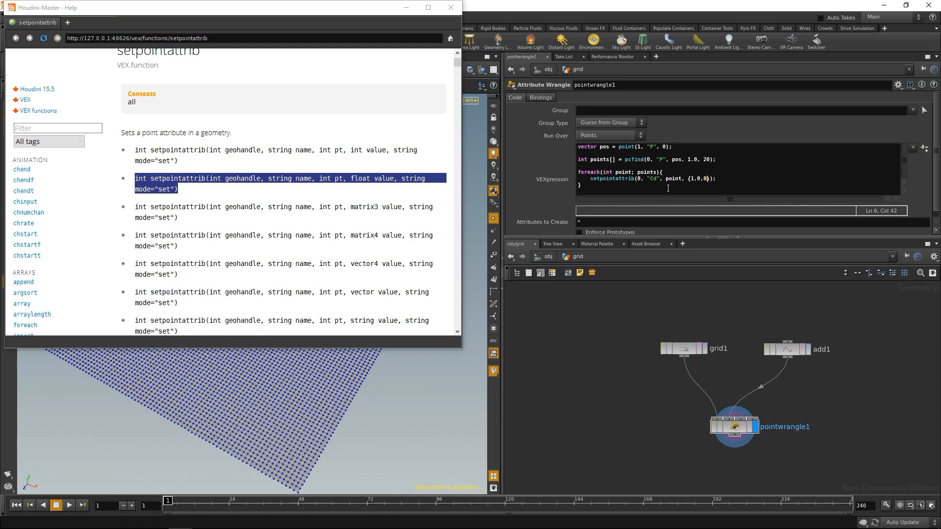
pyautogui.moveTo(255, 197)
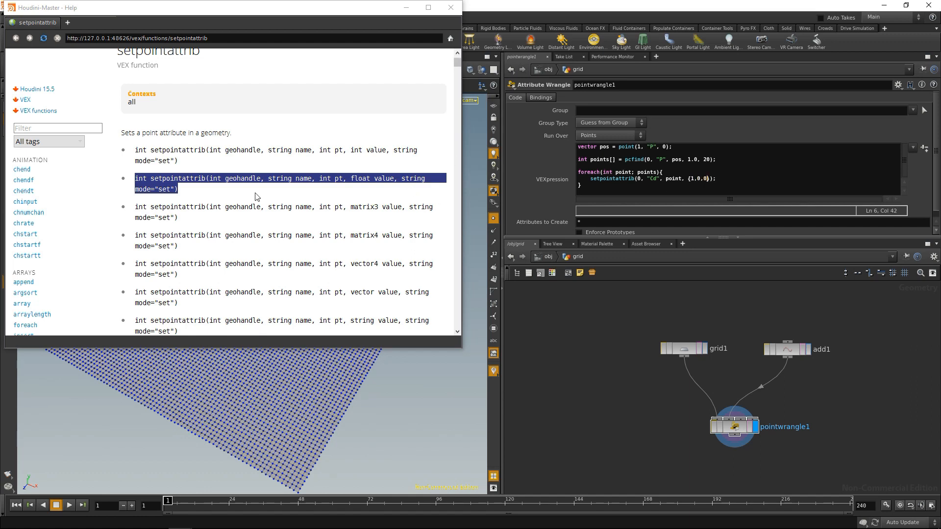
pyautogui.moveTo(575, 382)
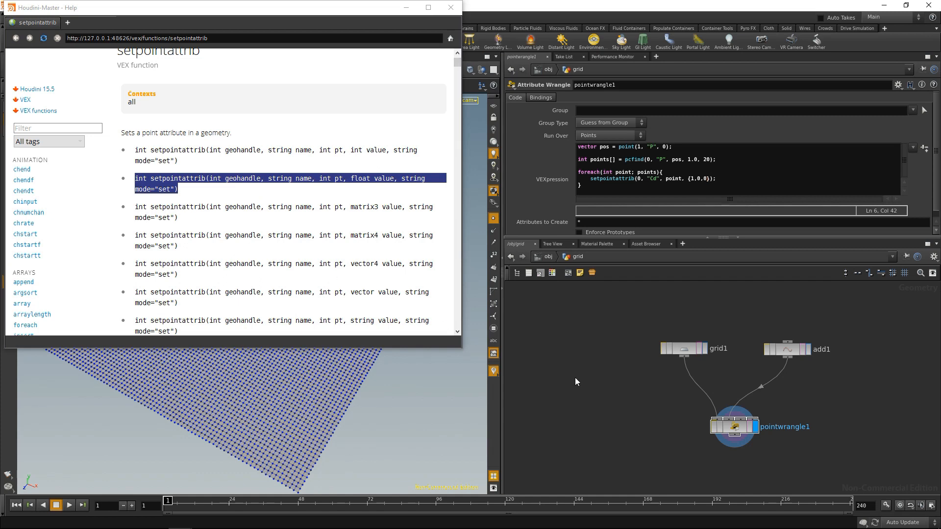
pyautogui.click(450, 7)
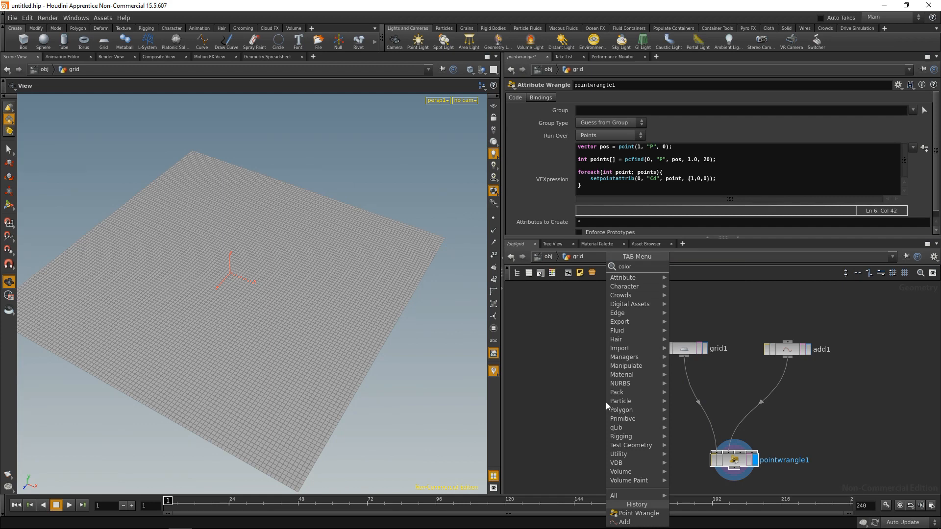
# - Insert a Color SOP between grid1 and the wrangle and make the grid green
pyautogui.click(624, 401)
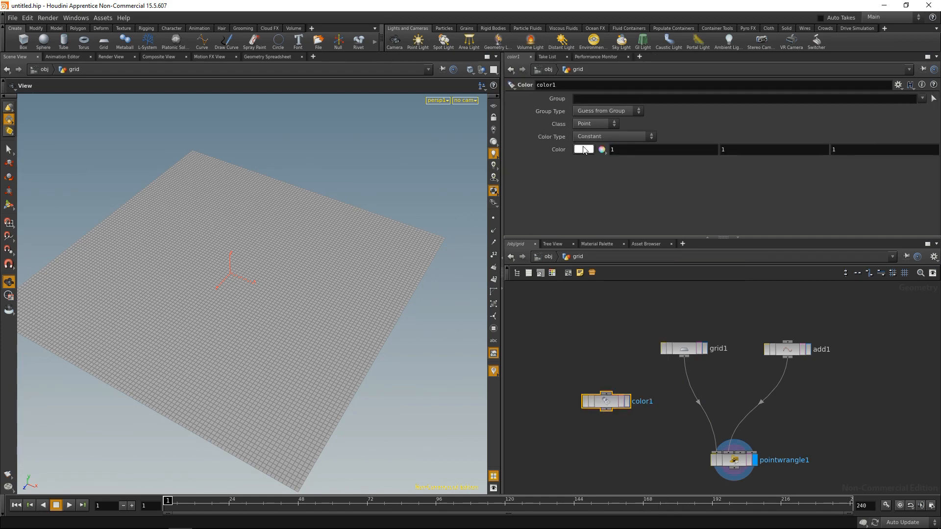
pyautogui.click(583, 149)
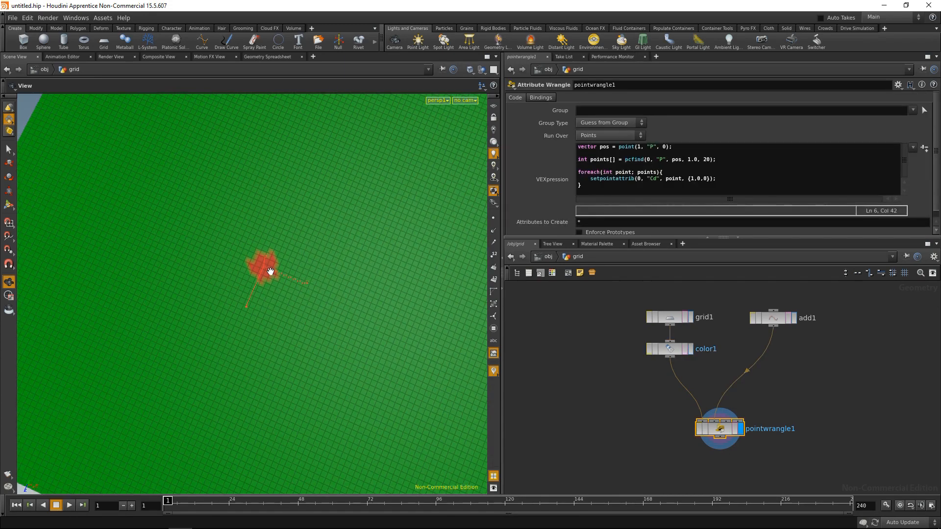
pyautogui.moveTo(347, 255)
pyautogui.write('pointvop')
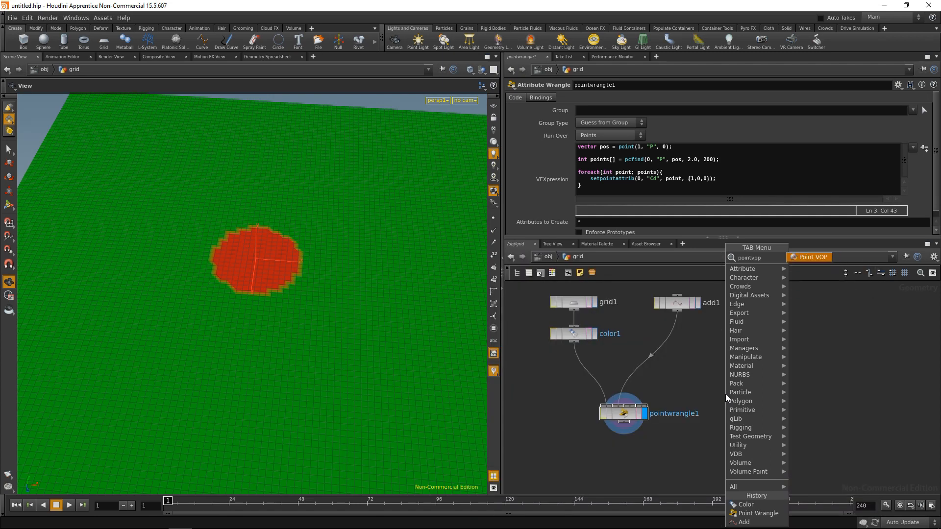
# - Add a Point VOP, dive in and add a Point Cloud Find node with search radius 2
pyautogui.click(812, 257)
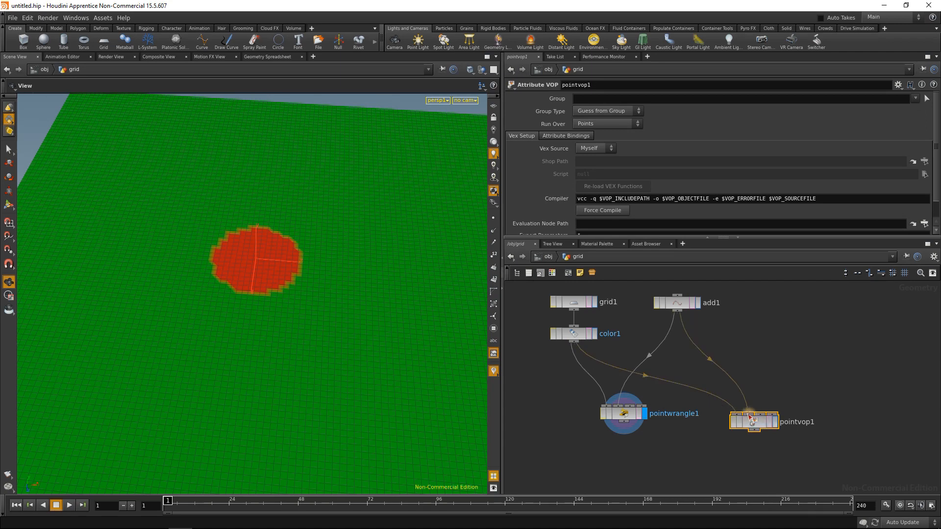
pyautogui.doubleClick(754, 421)
pyautogui.write('pcfin')
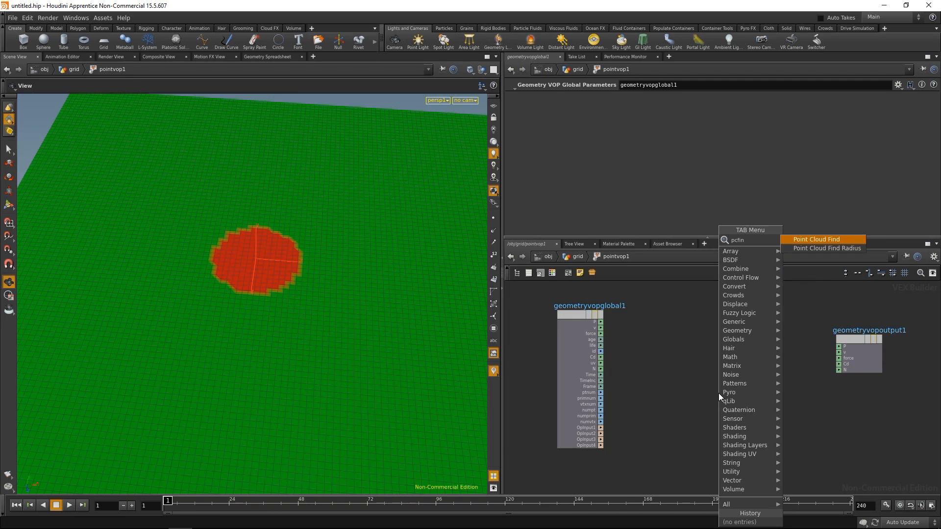
pyautogui.click(815, 240)
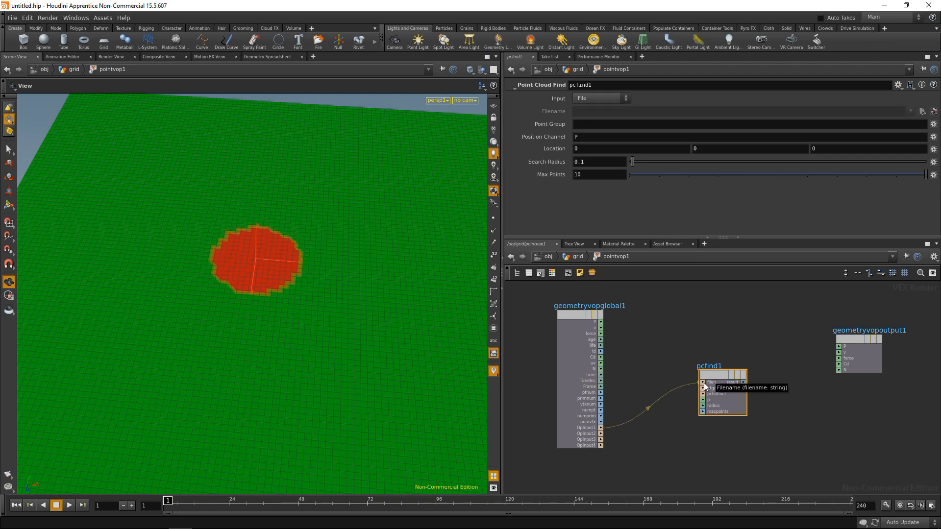
pyautogui.moveTo(724, 378)
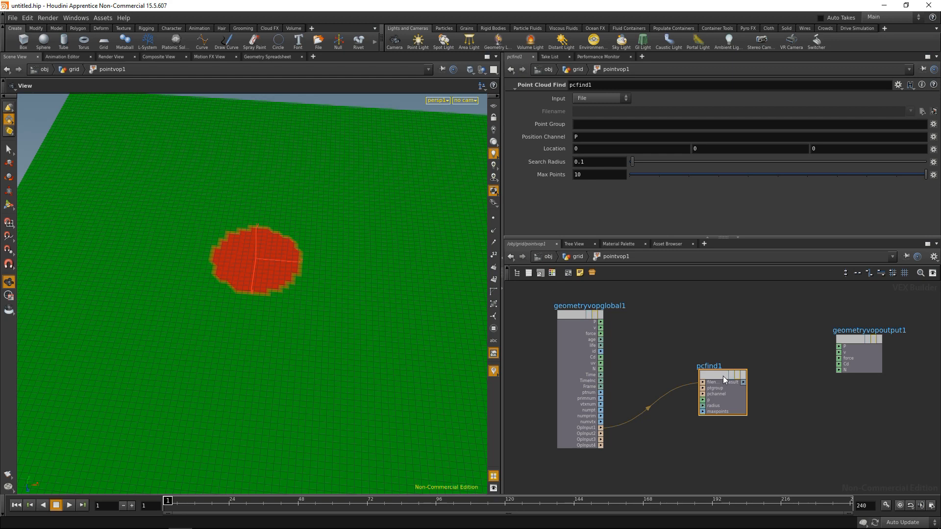
pyautogui.click(597, 162)
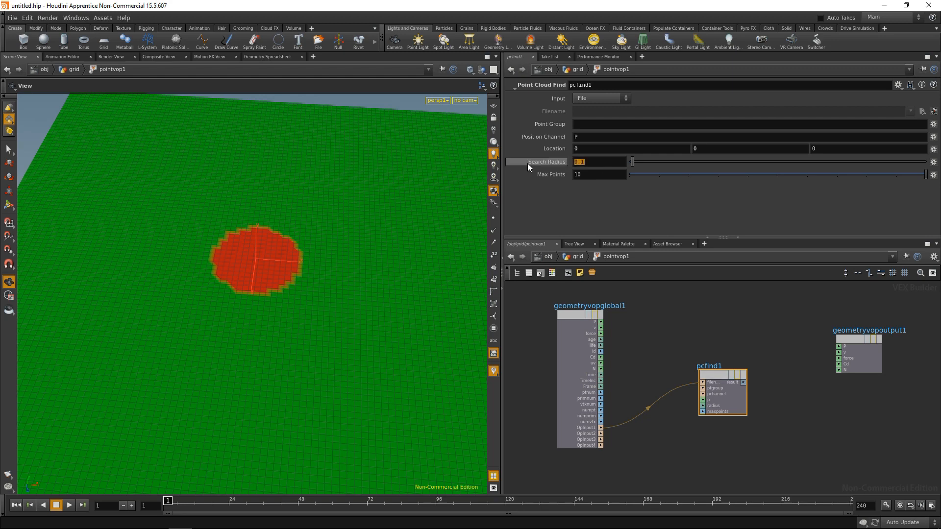
pyautogui.write('2')
pyautogui.write('cons')
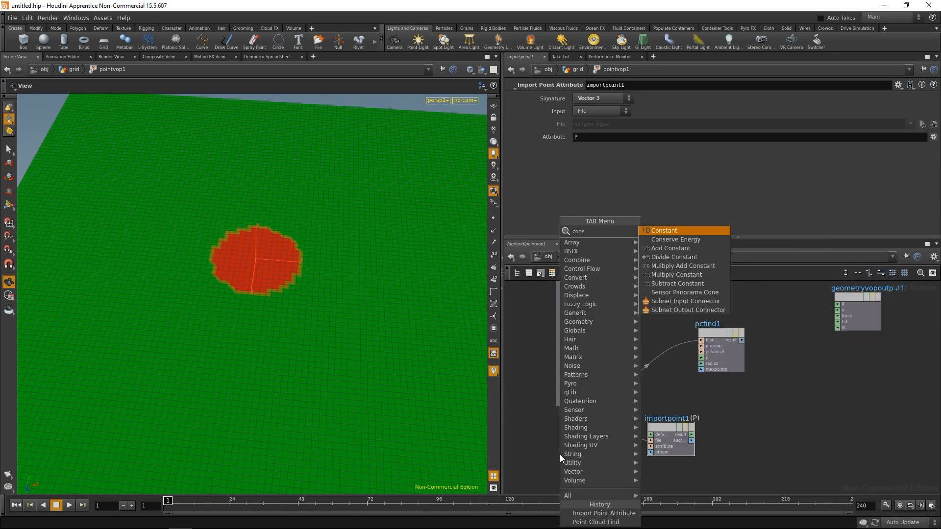
# - Add a Constant node alongside the Import Point Attribute node in the VOP
pyautogui.click(663, 230)
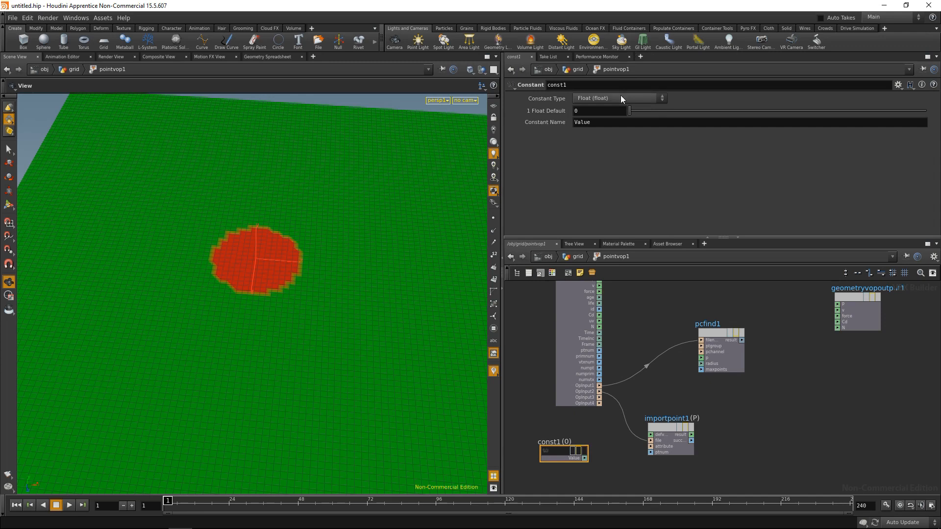
pyautogui.click(619, 98)
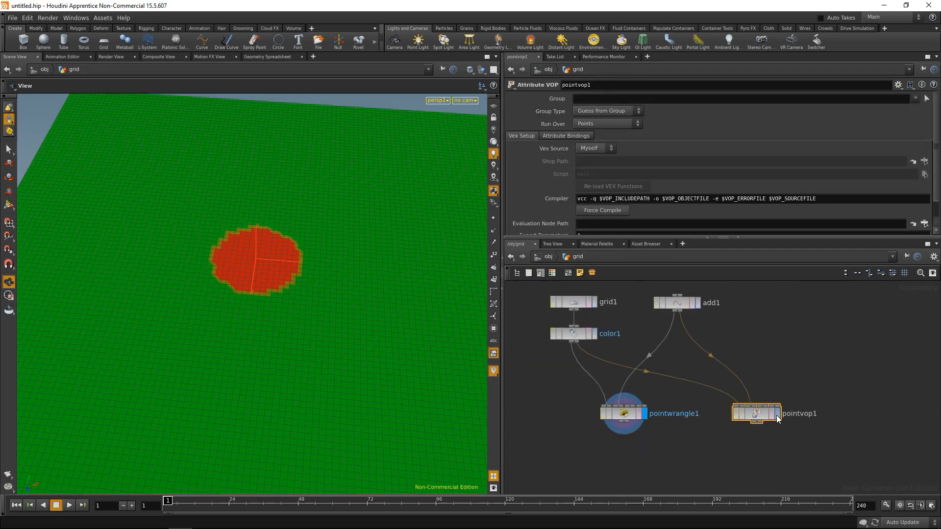
# - Inside pointvop1, feed Point Cloud Find's result into a new For-Each Loop block
pyautogui.doubleClick(755, 413)
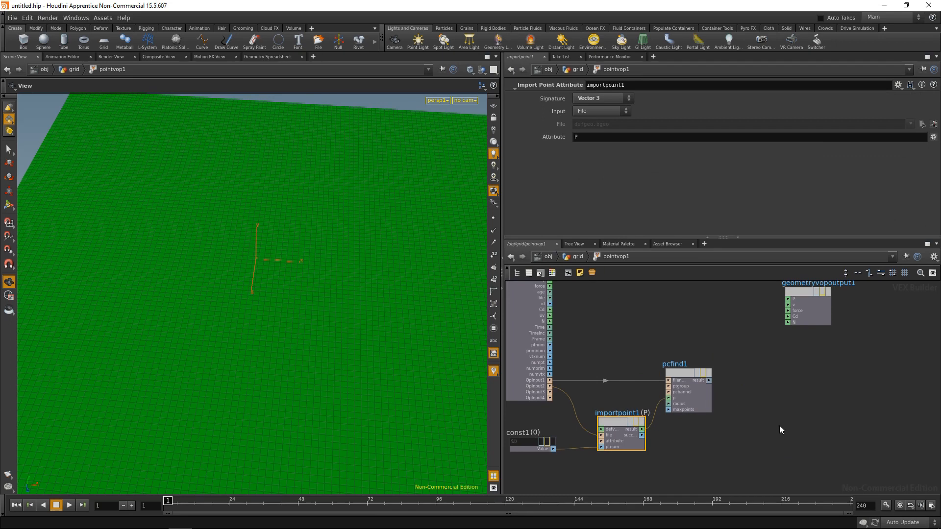
pyautogui.moveTo(782, 406)
pyautogui.write('forea')
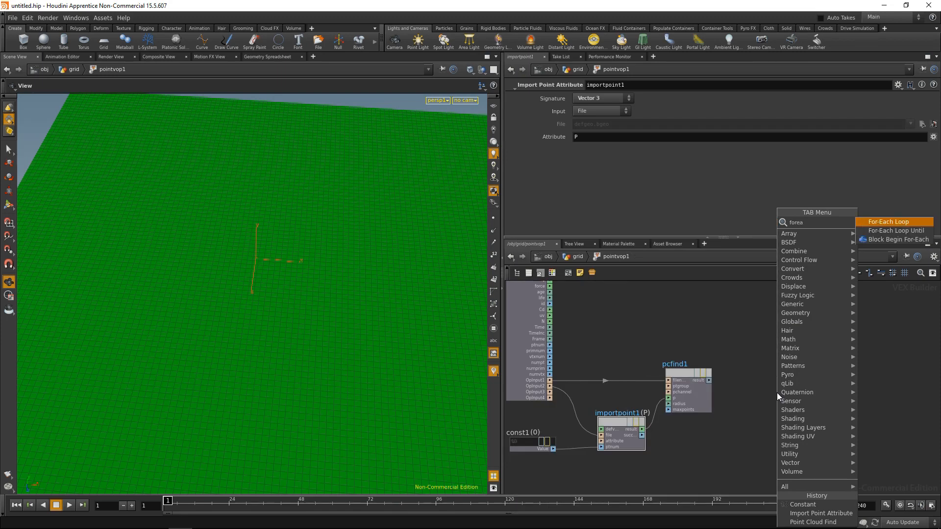
pyautogui.click(888, 221)
pyautogui.write('set')
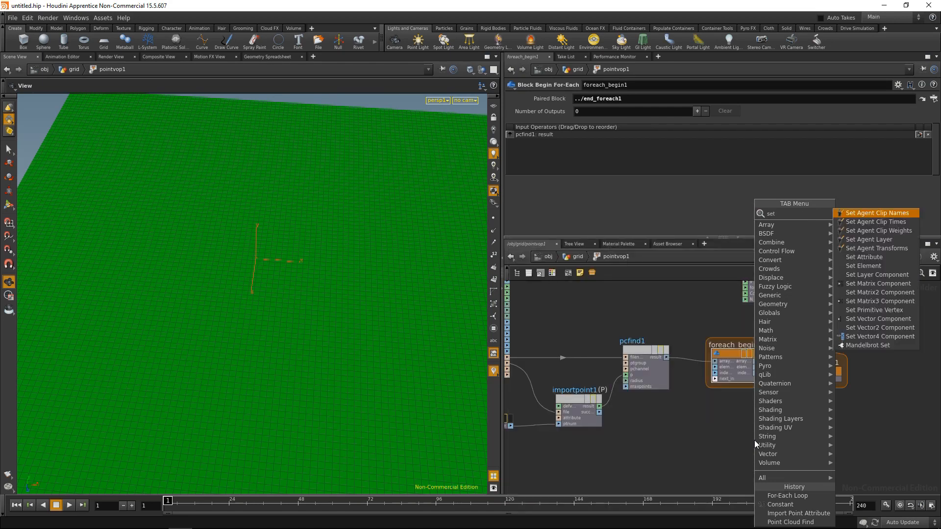
# - Add a Set Attribute node for Cd in the loop, fed by a Constant of type Color set to red
pyautogui.click(863, 256)
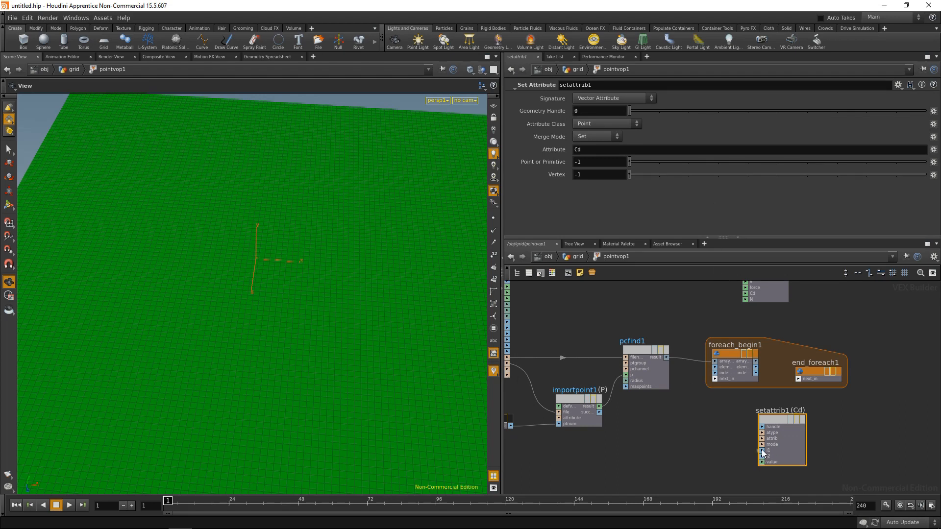
pyautogui.moveTo(766, 451)
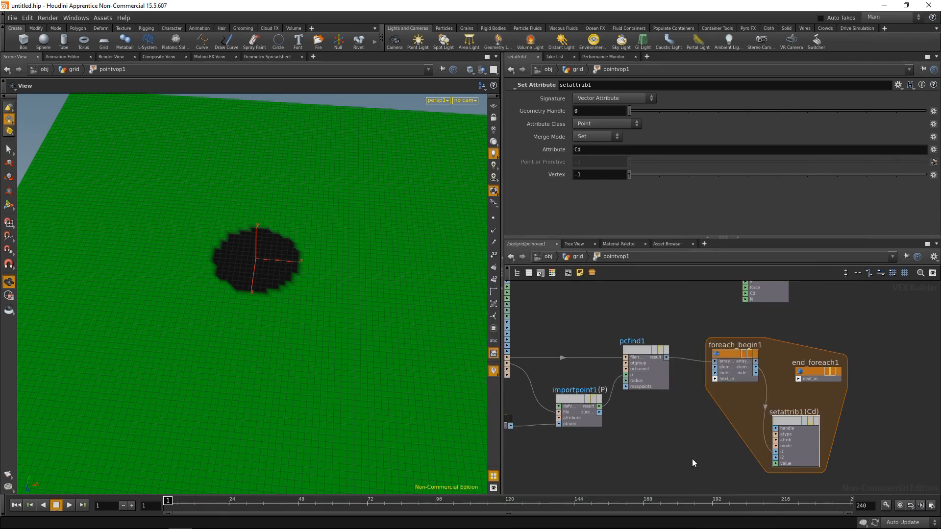
pyautogui.click(617, 98)
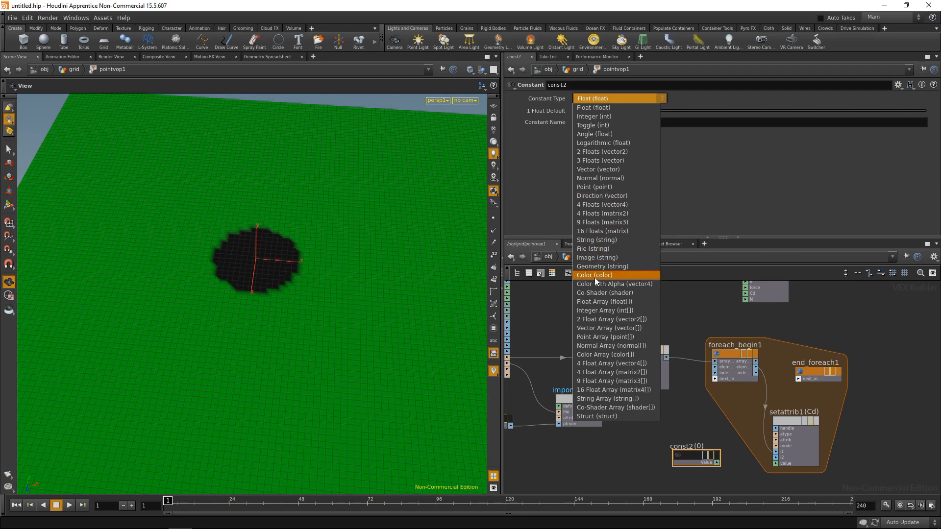
pyautogui.click(594, 274)
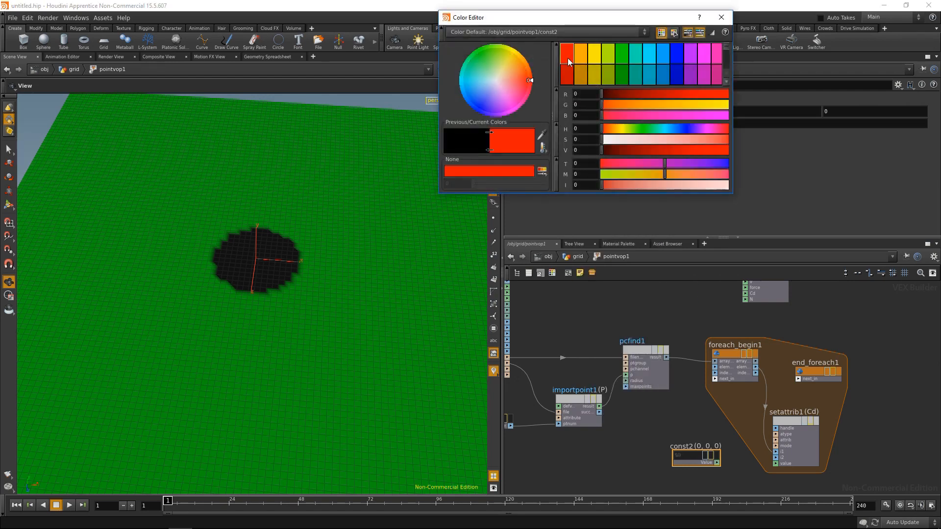
pyautogui.click(720, 16)
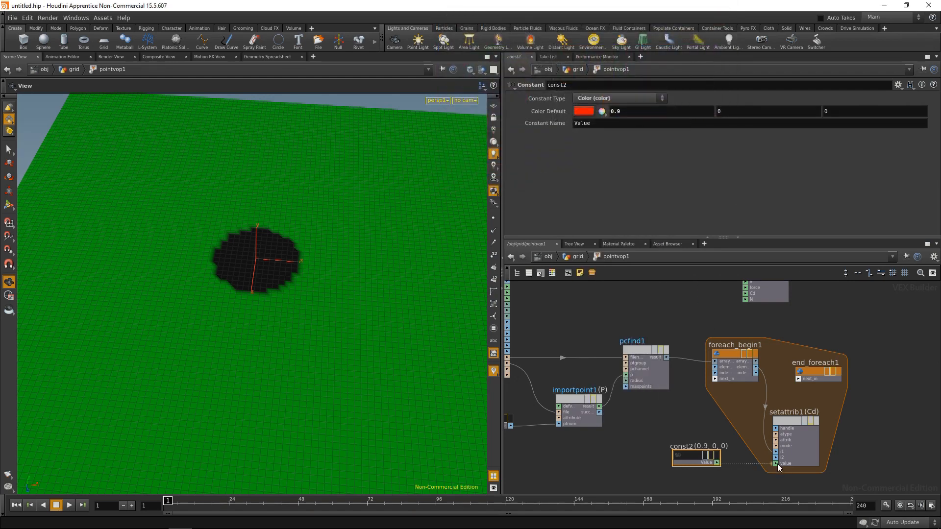